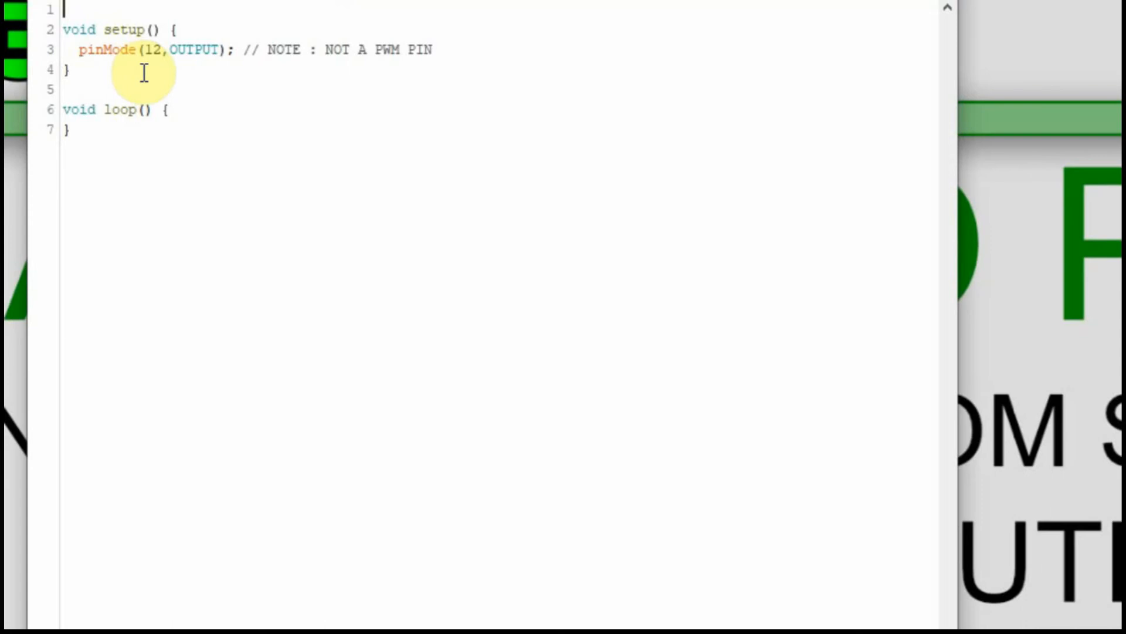
mouse_move(406, 97)
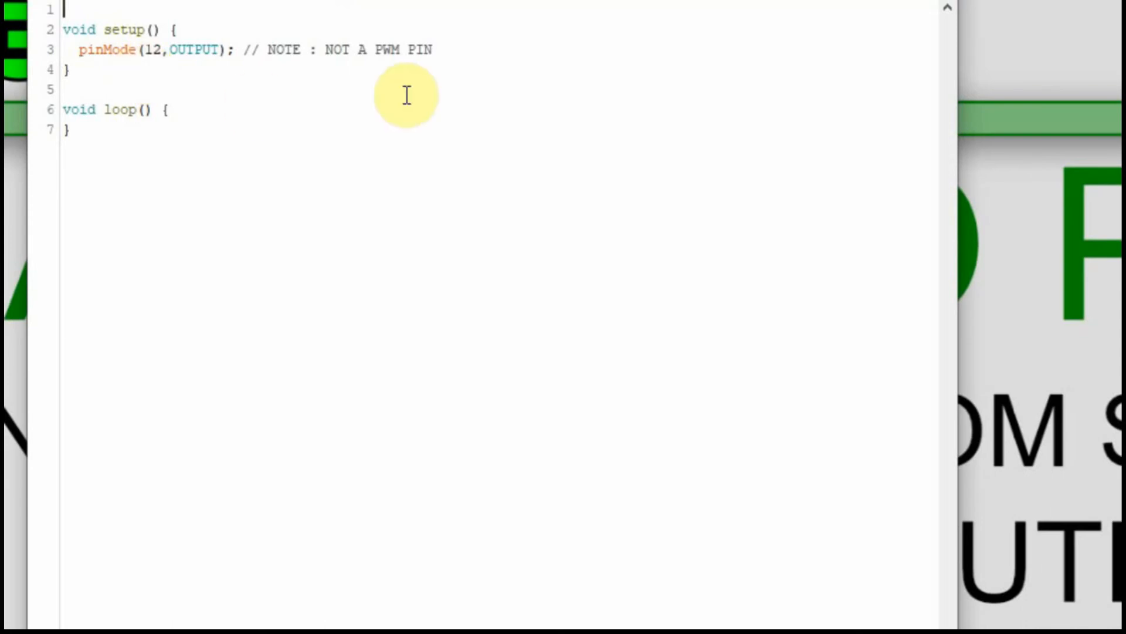
mouse_move(394, 86)
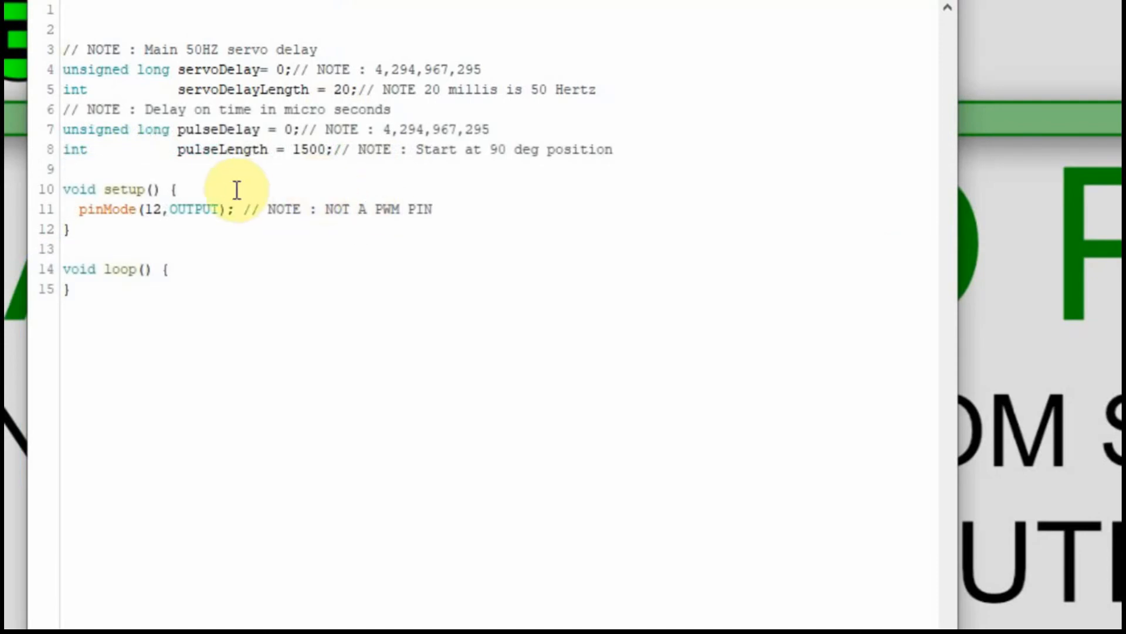
mouse_move(239, 129)
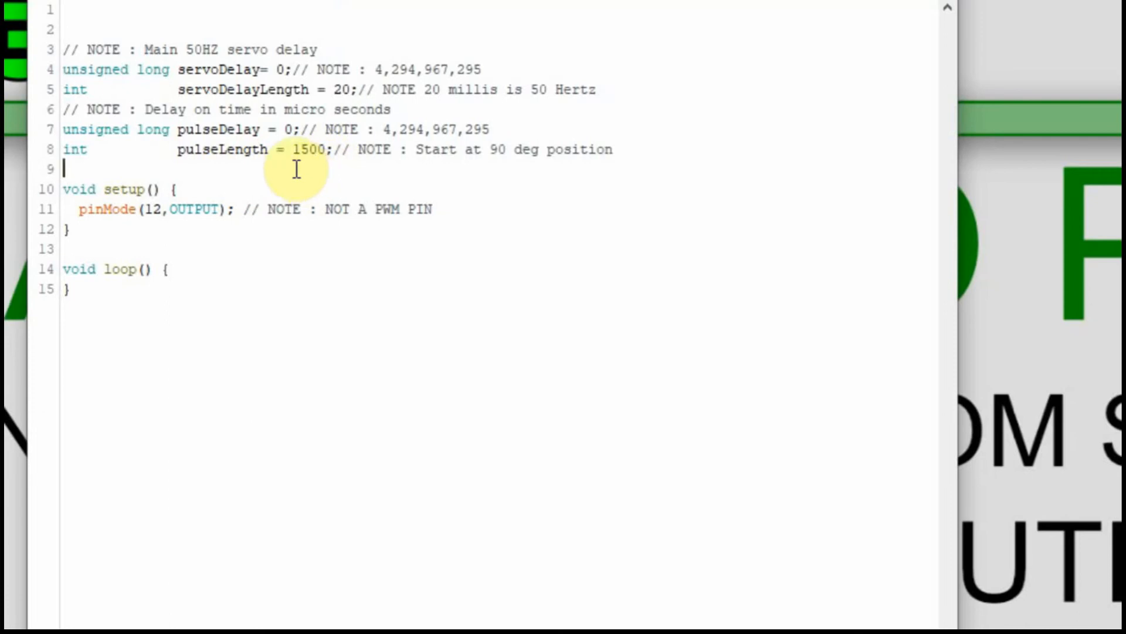
mouse_move(450, 170)
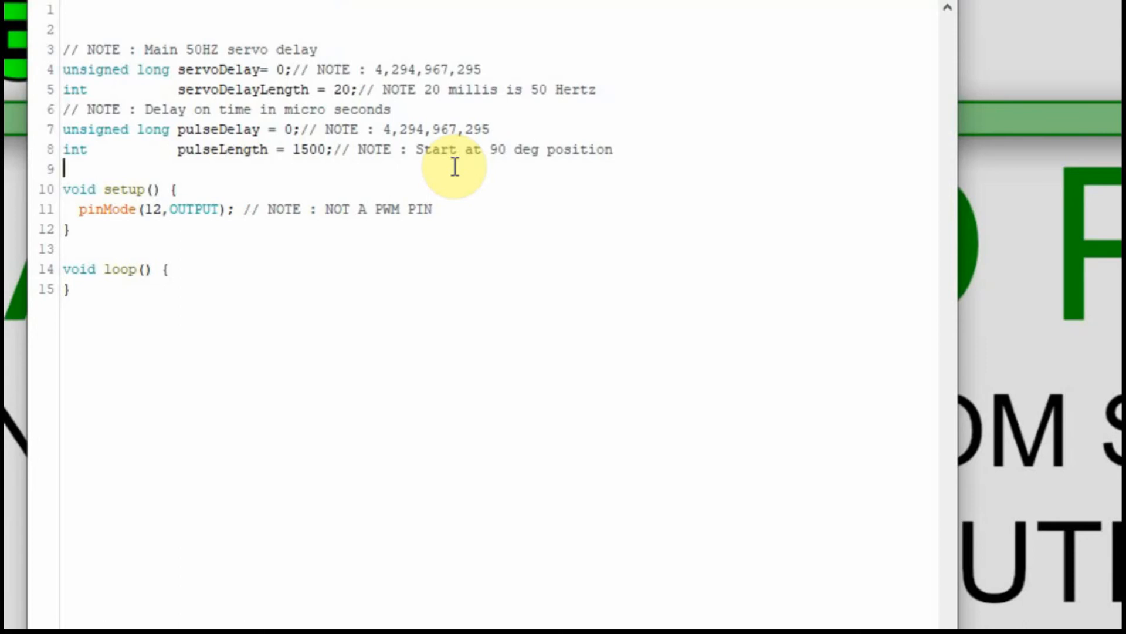
mouse_move(310, 178)
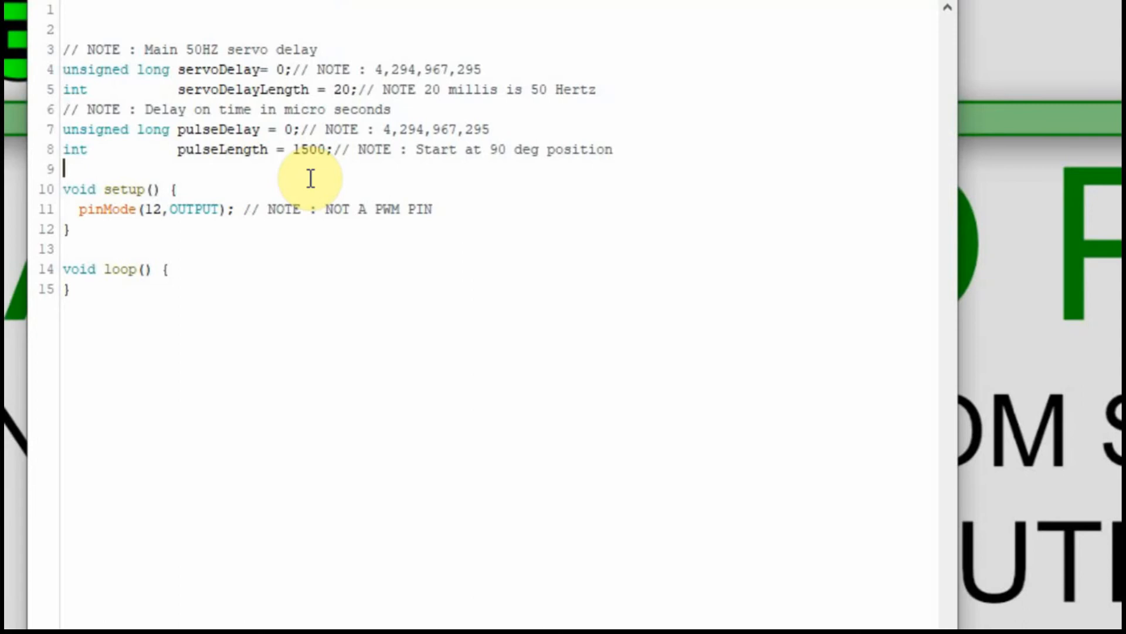
Step: Initialise servoDelay with millis() inside setup()
text(servoDelay = millis();)
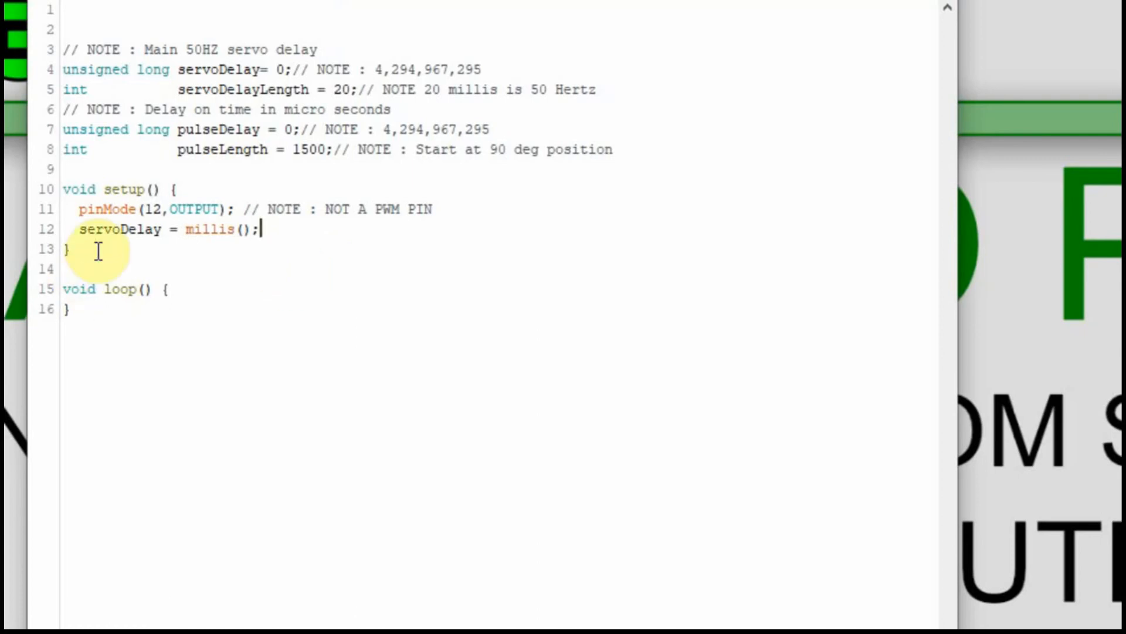
mouse_move(231, 267)
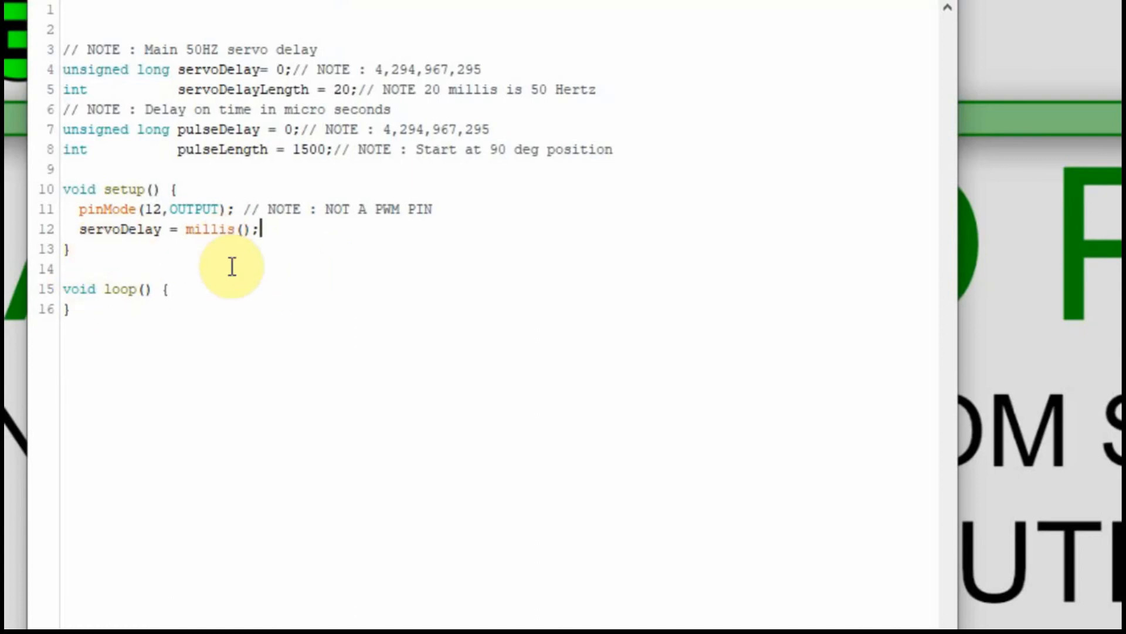
mouse_move(183, 372)
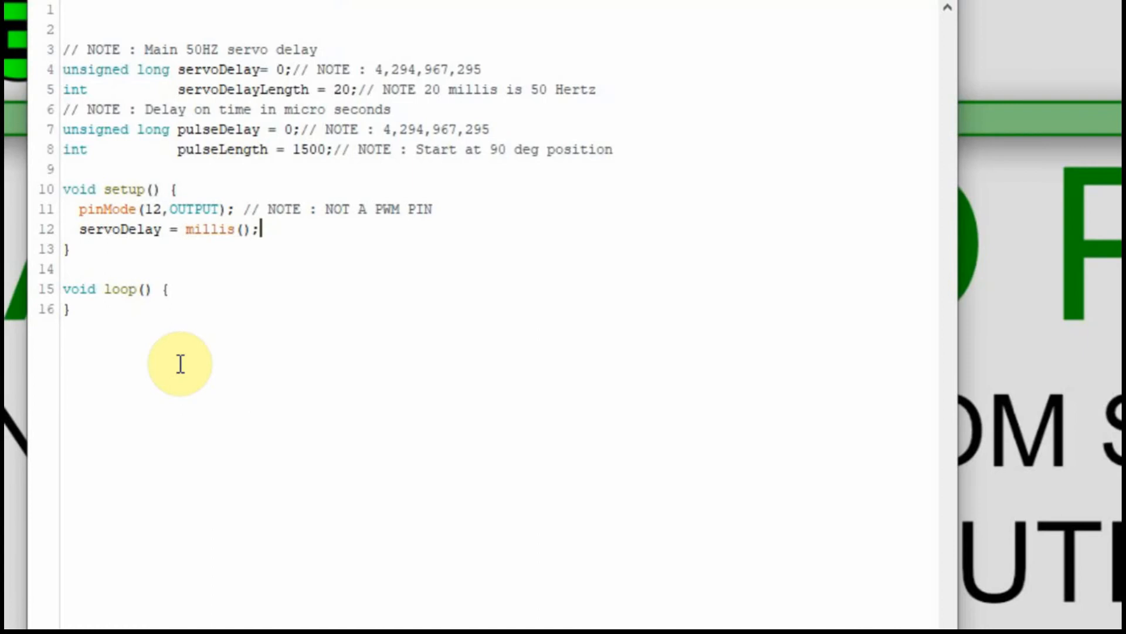
mouse_move(256, 170)
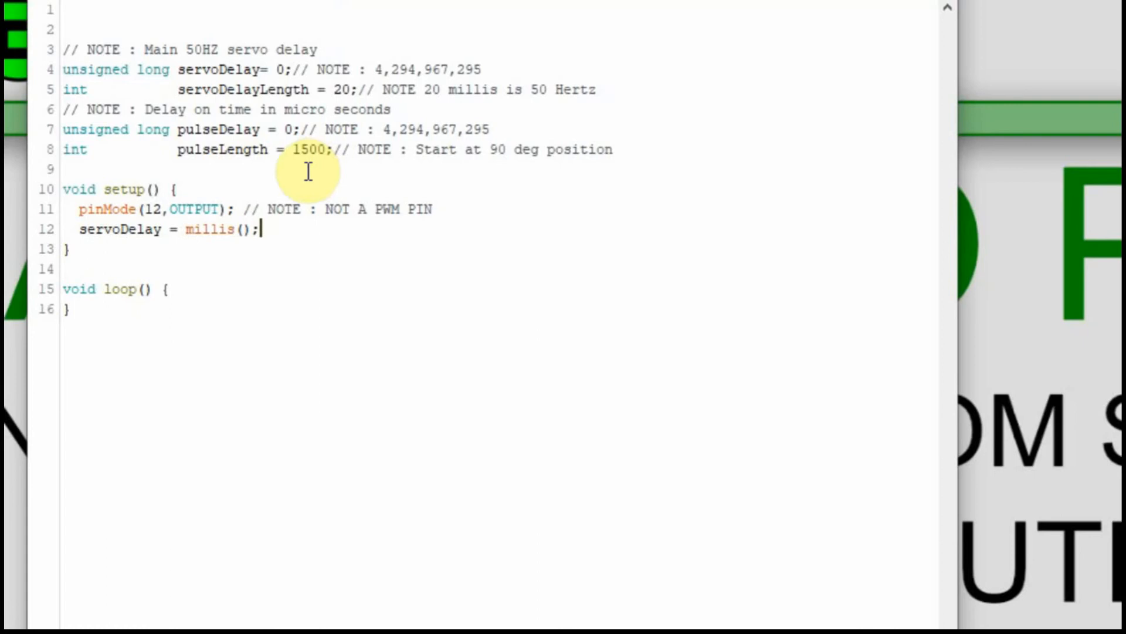
mouse_move(214, 268)
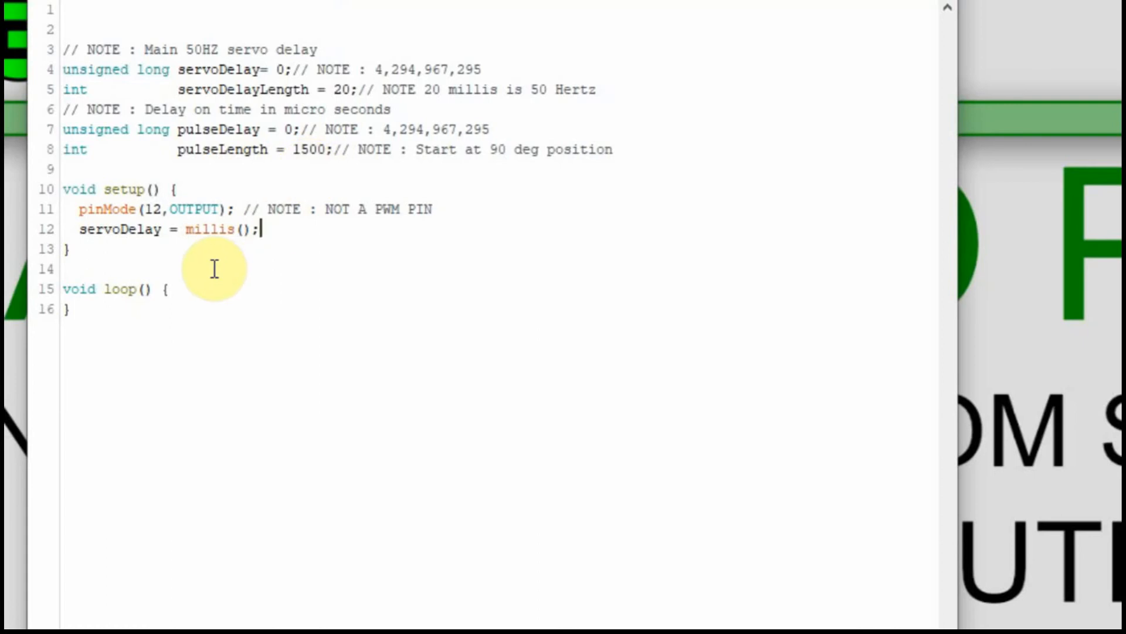
mouse_move(99, 252)
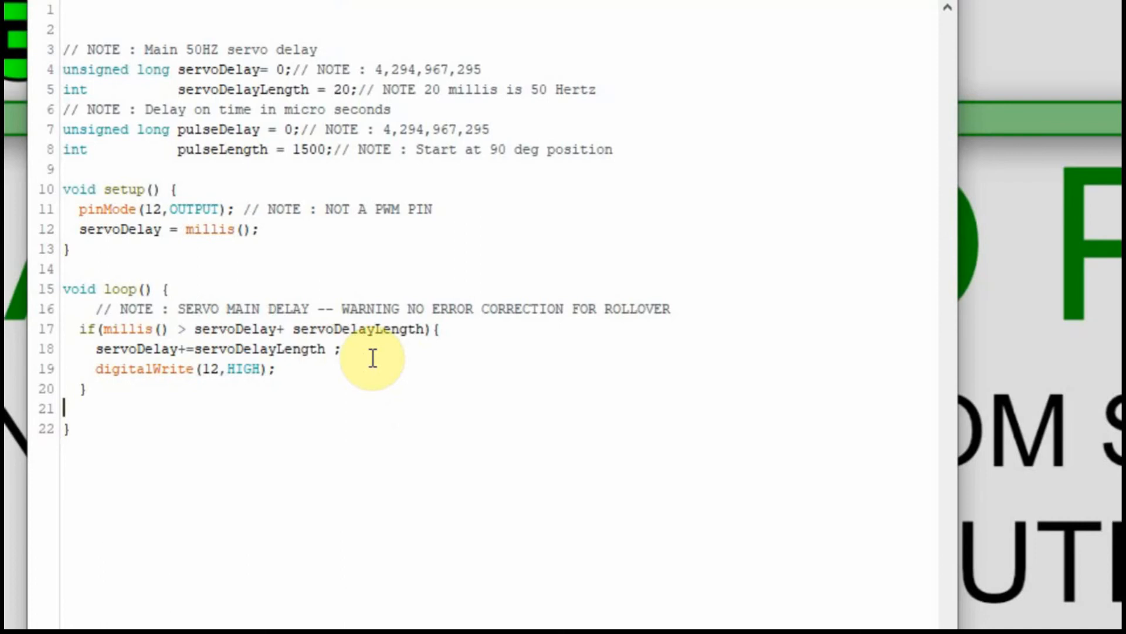
mouse_move(267, 276)
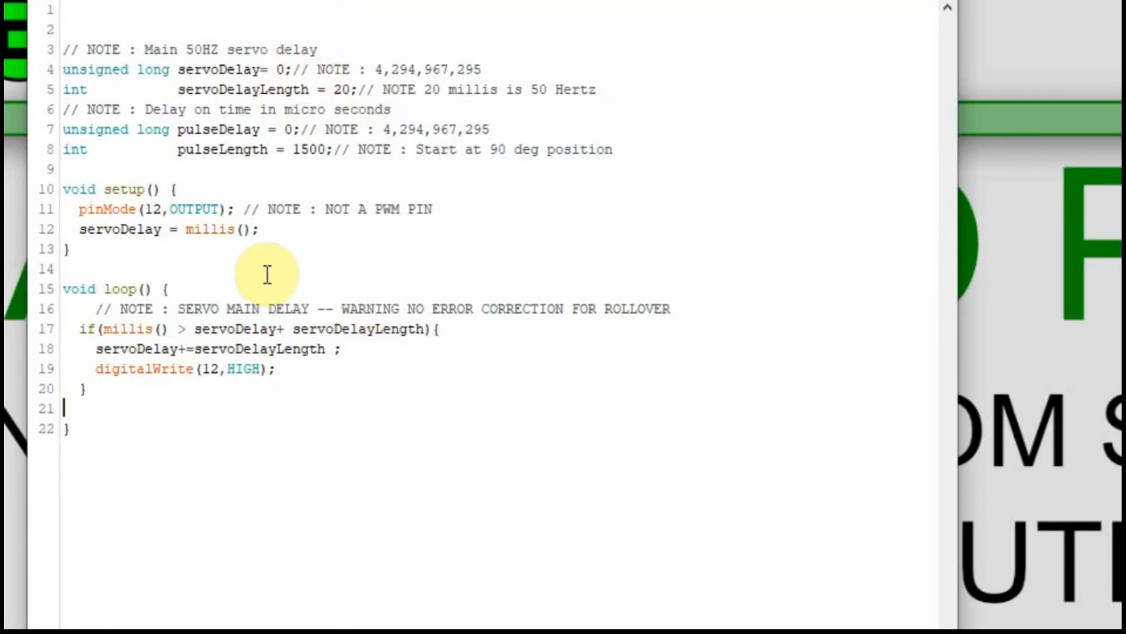
mouse_move(396, 361)
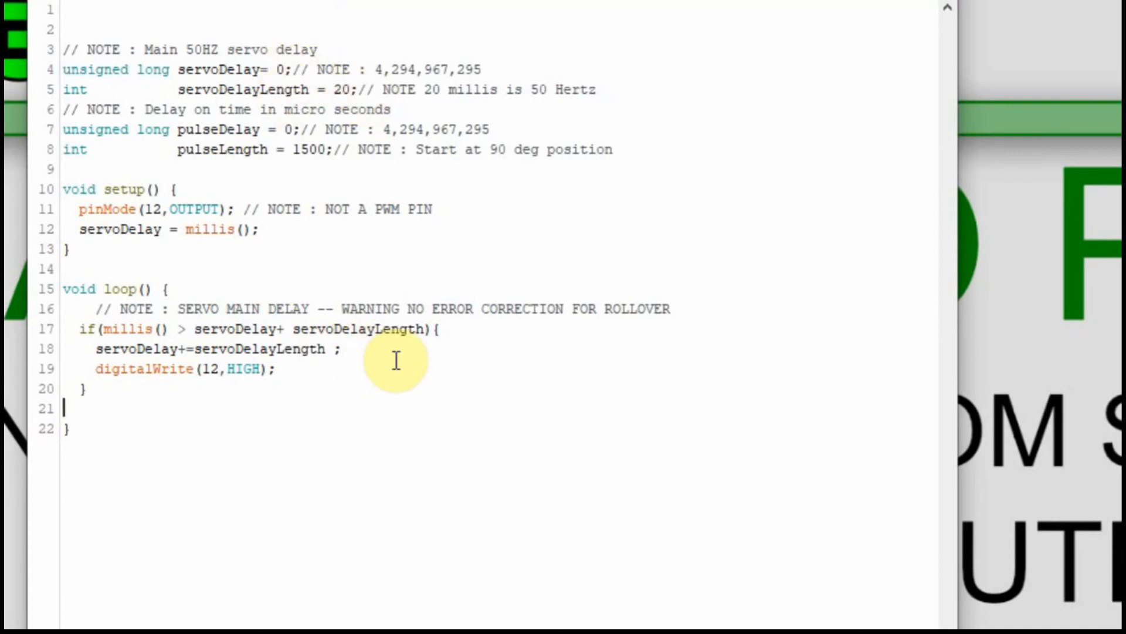
mouse_move(162, 356)
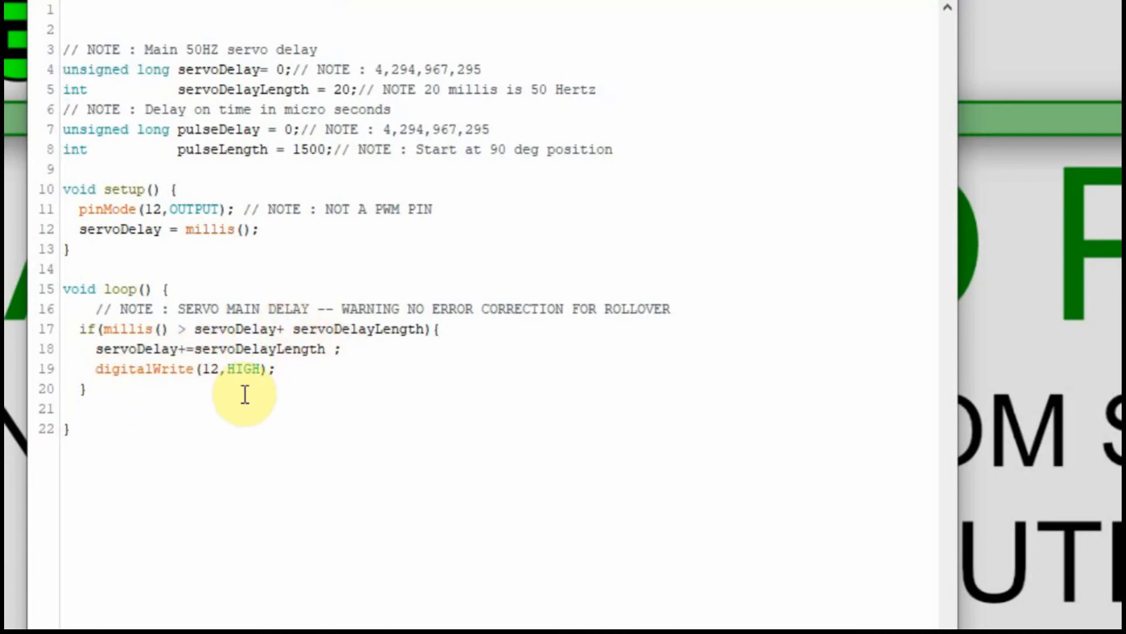
mouse_move(320, 381)
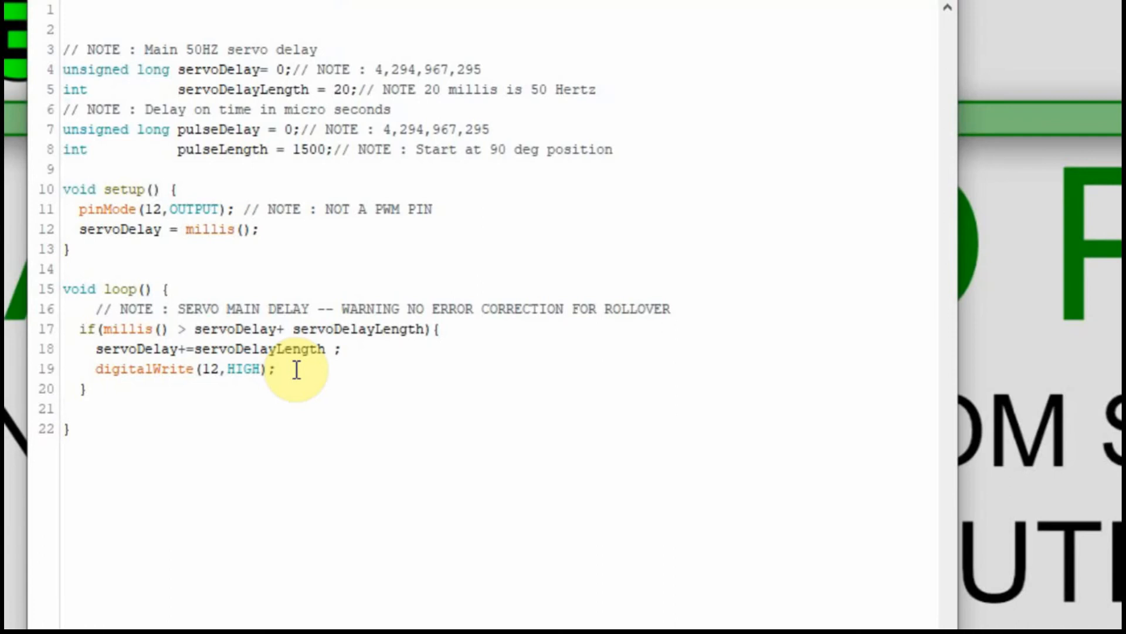
Step: Add pulseDelay = micros(); right after digitalWrite(12, HIGH) in the timer block
text(pulseDelay = micros();)
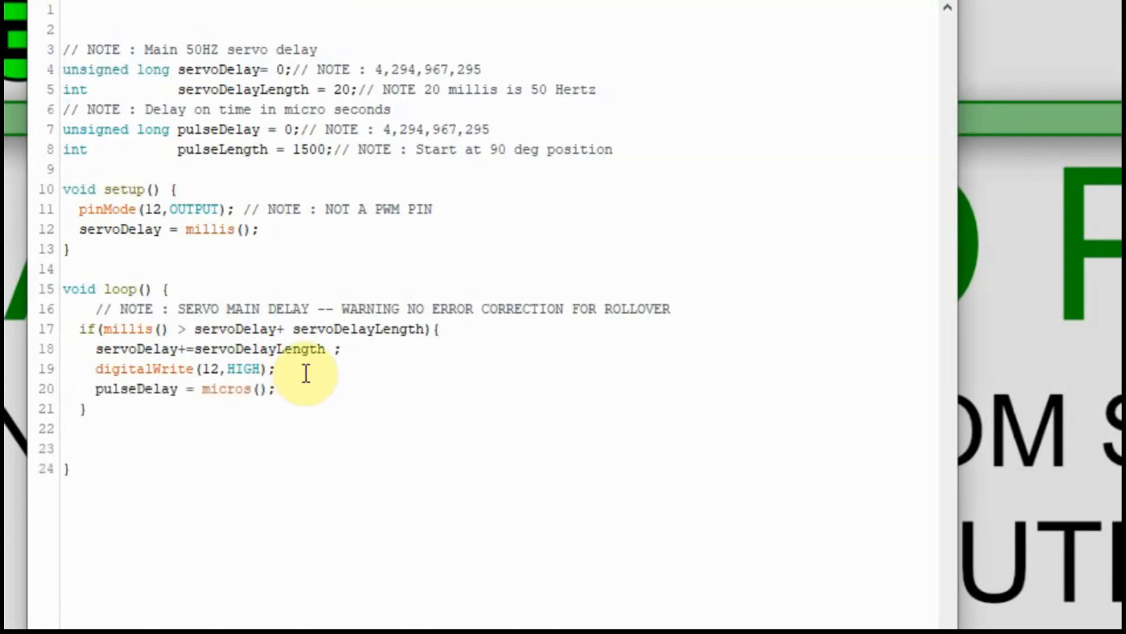
mouse_move(76, 336)
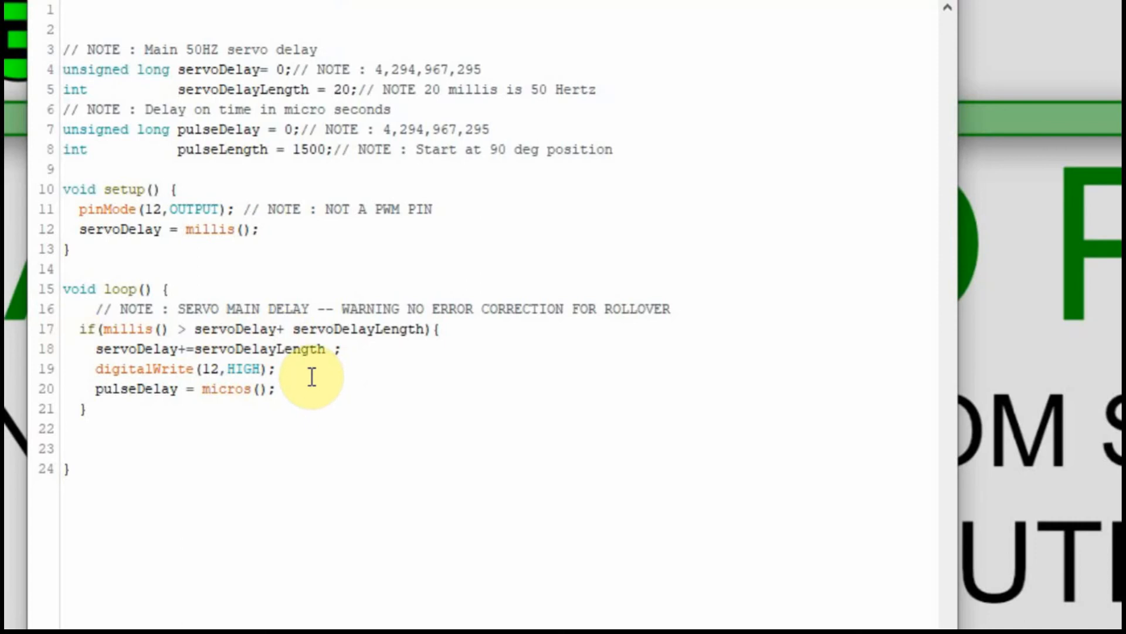
mouse_move(243, 422)
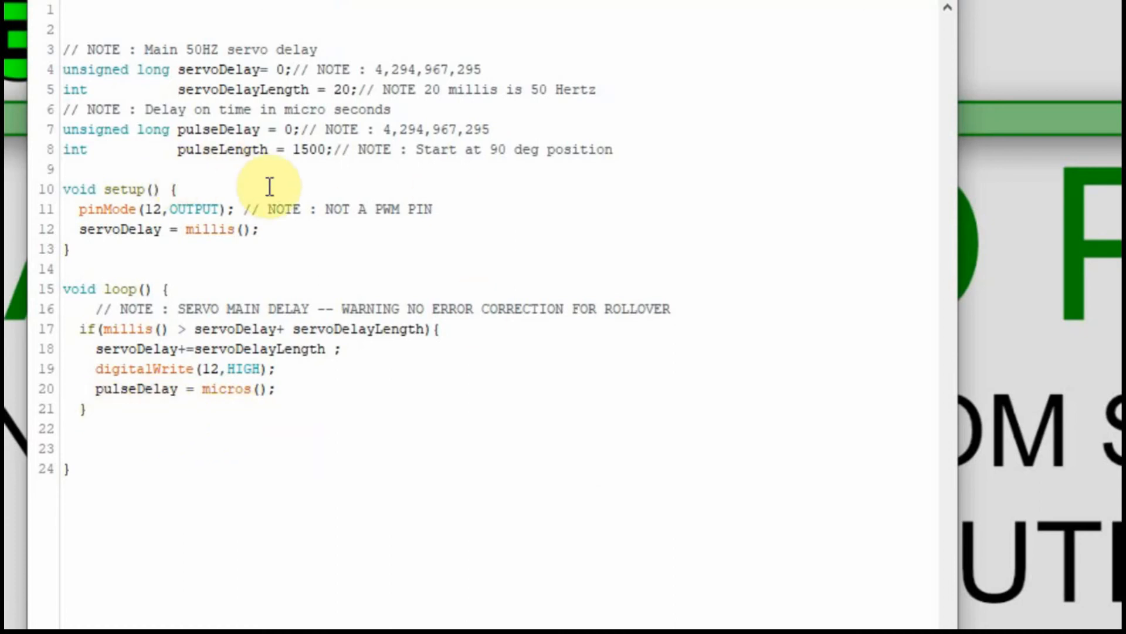
mouse_move(352, 368)
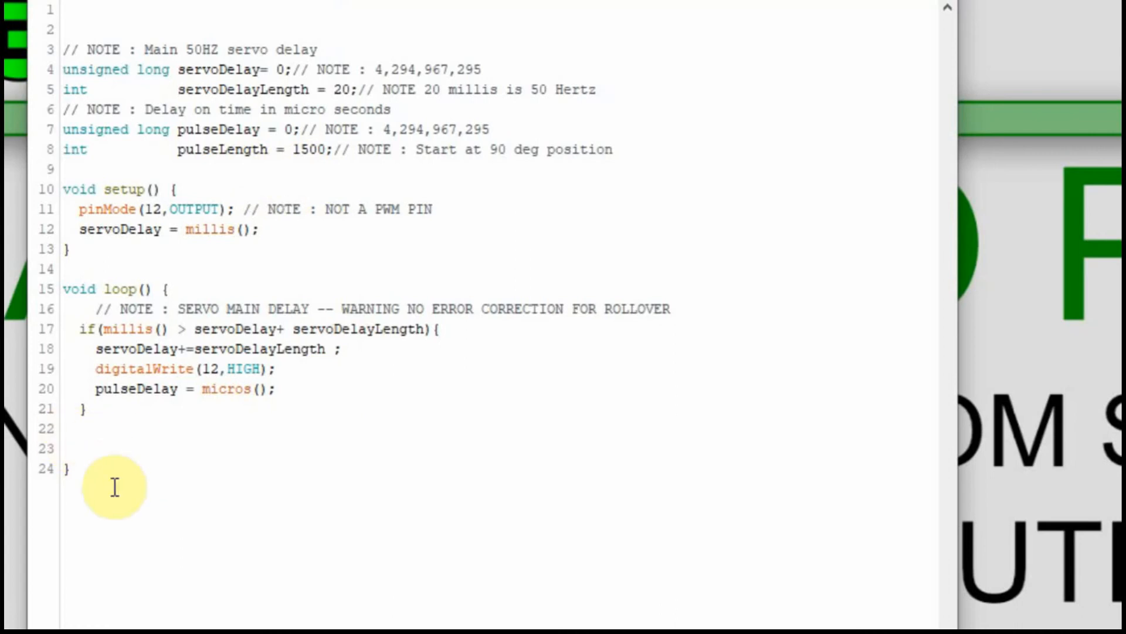
mouse_move(159, 457)
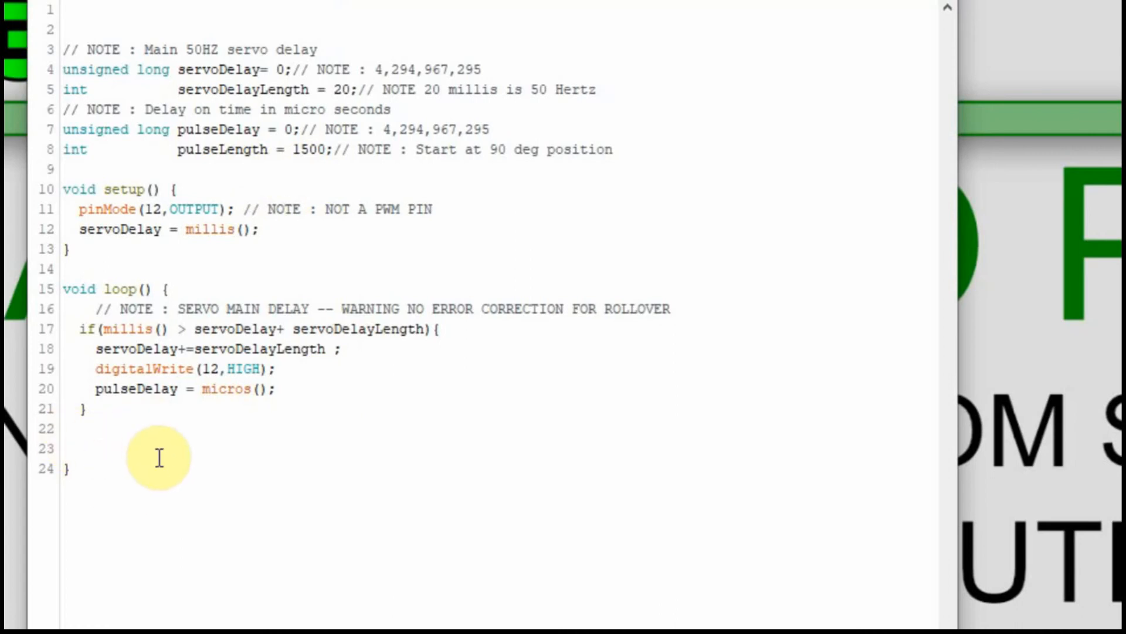
mouse_move(132, 419)
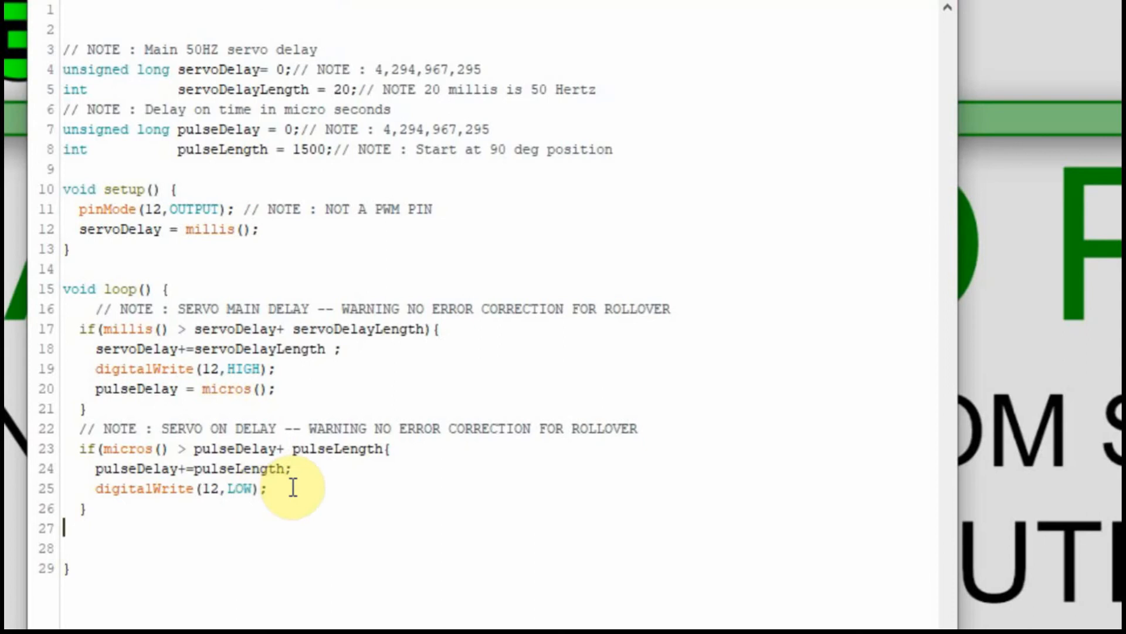
mouse_move(346, 518)
text())
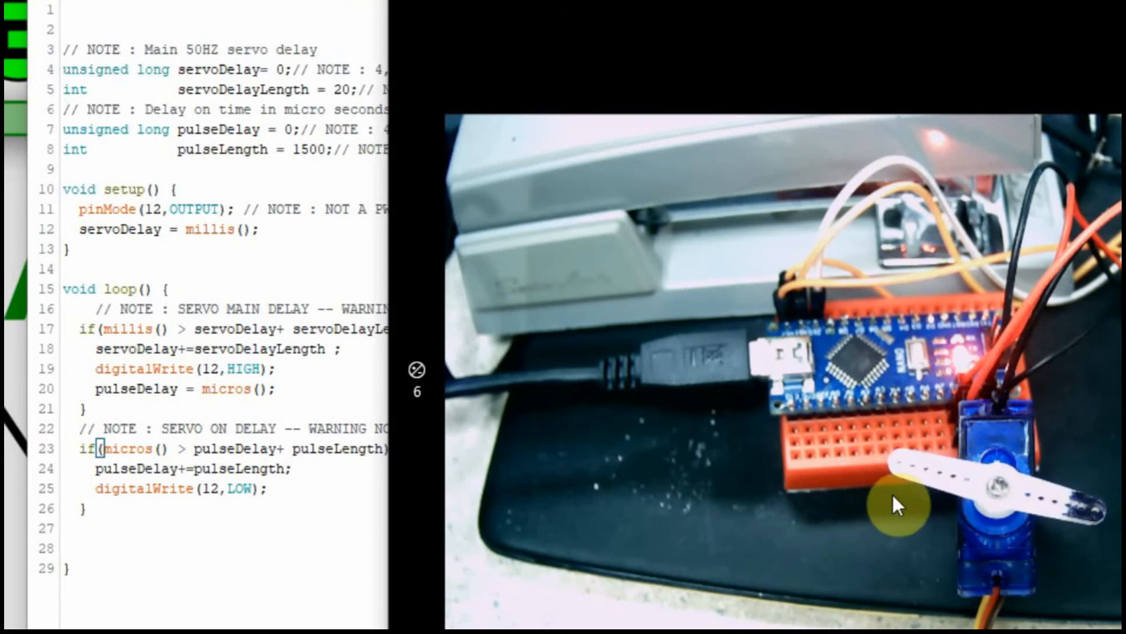
mouse_move(1078, 514)
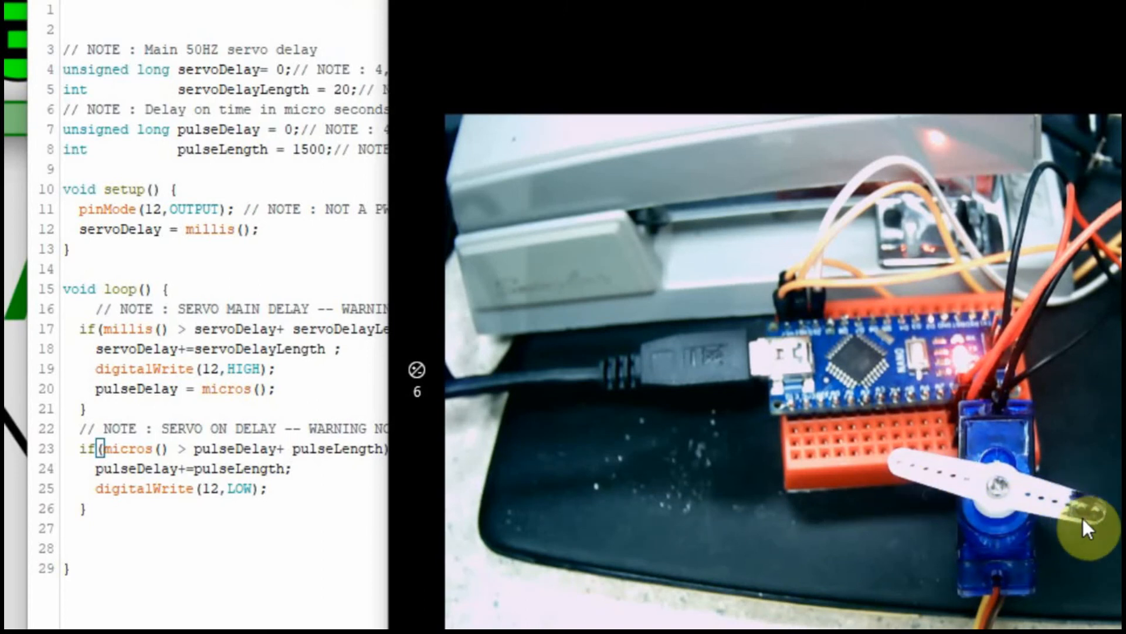
mouse_move(1107, 489)
text(0)
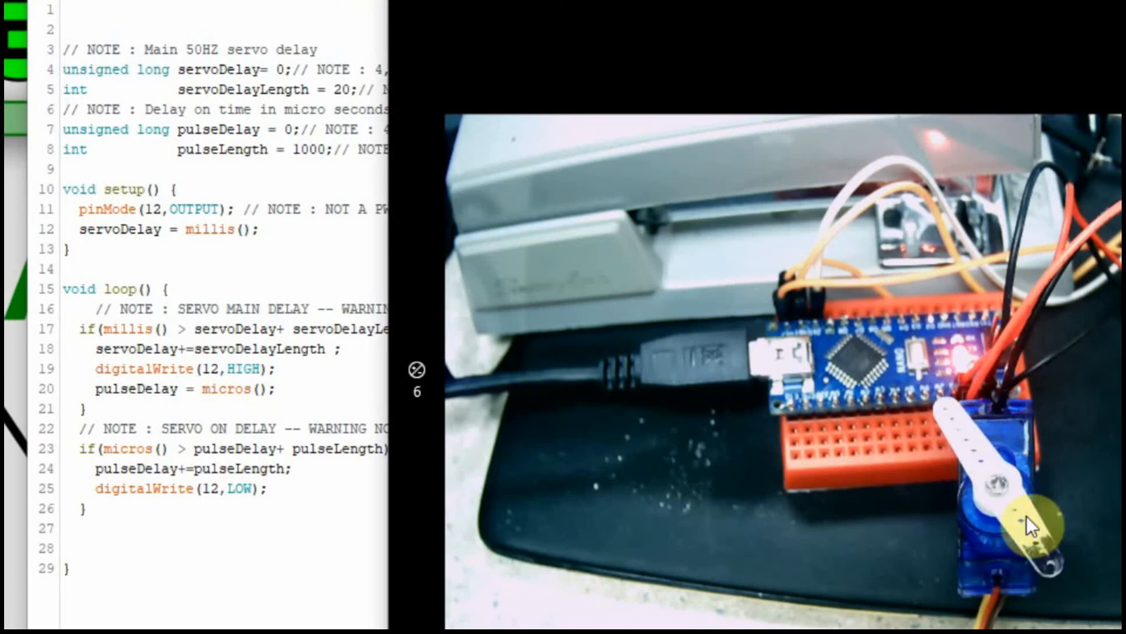
mouse_move(1013, 461)
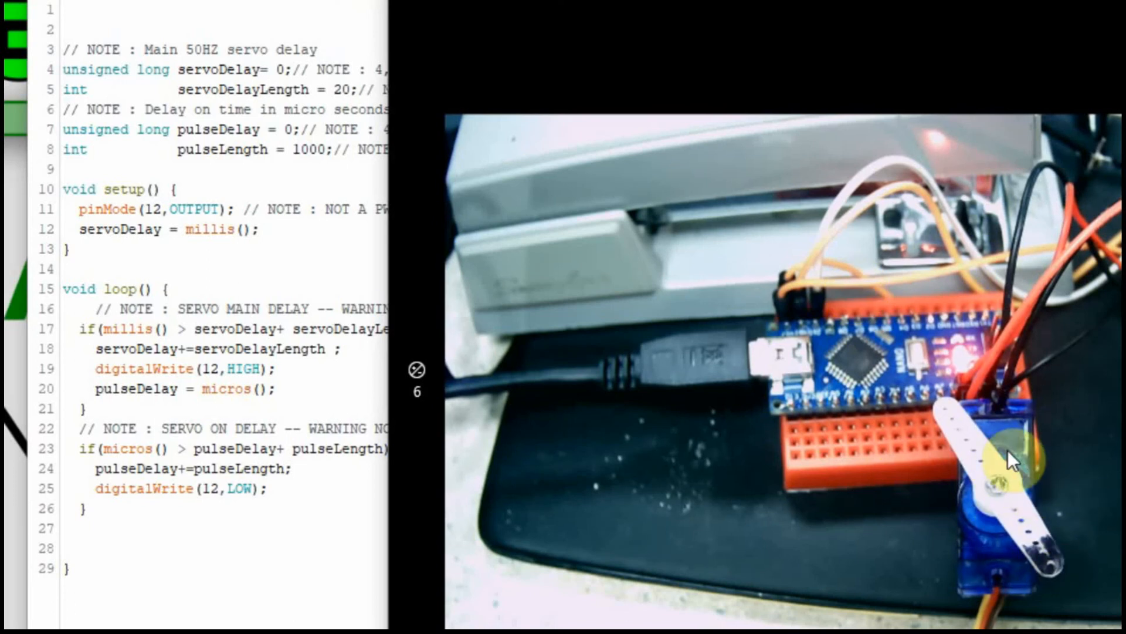
mouse_move(1068, 583)
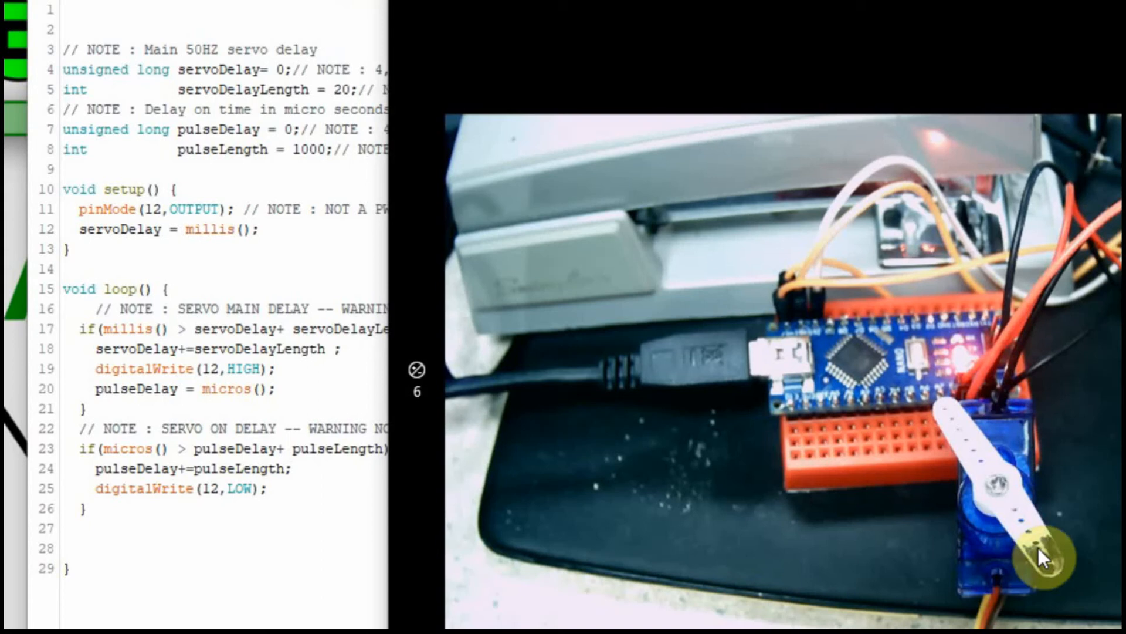
mouse_move(1009, 532)
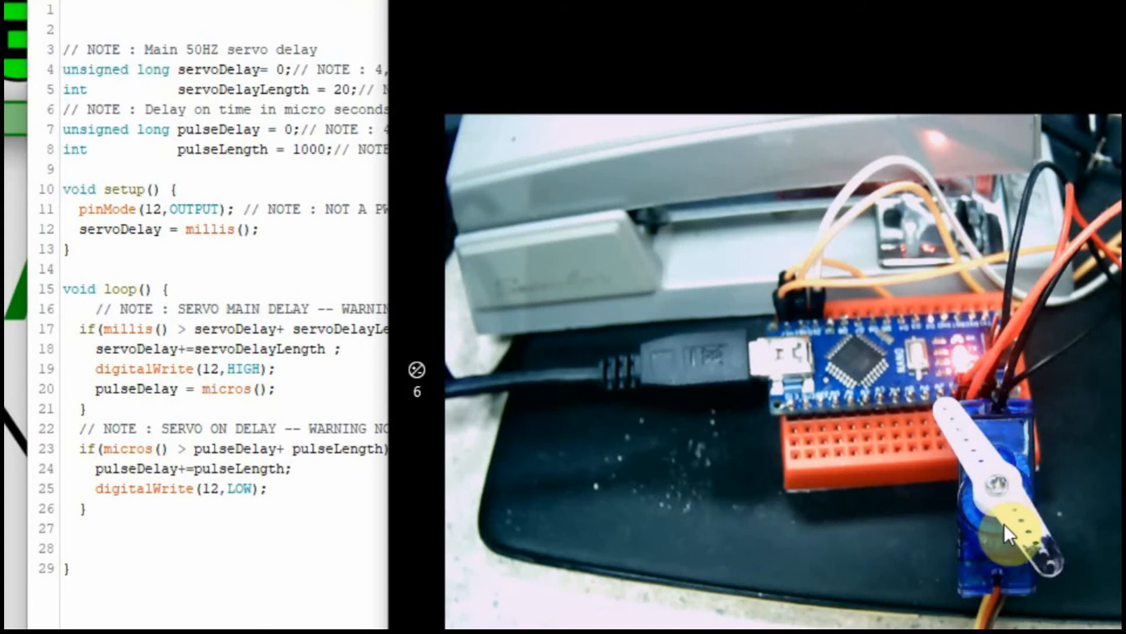
mouse_move(1059, 496)
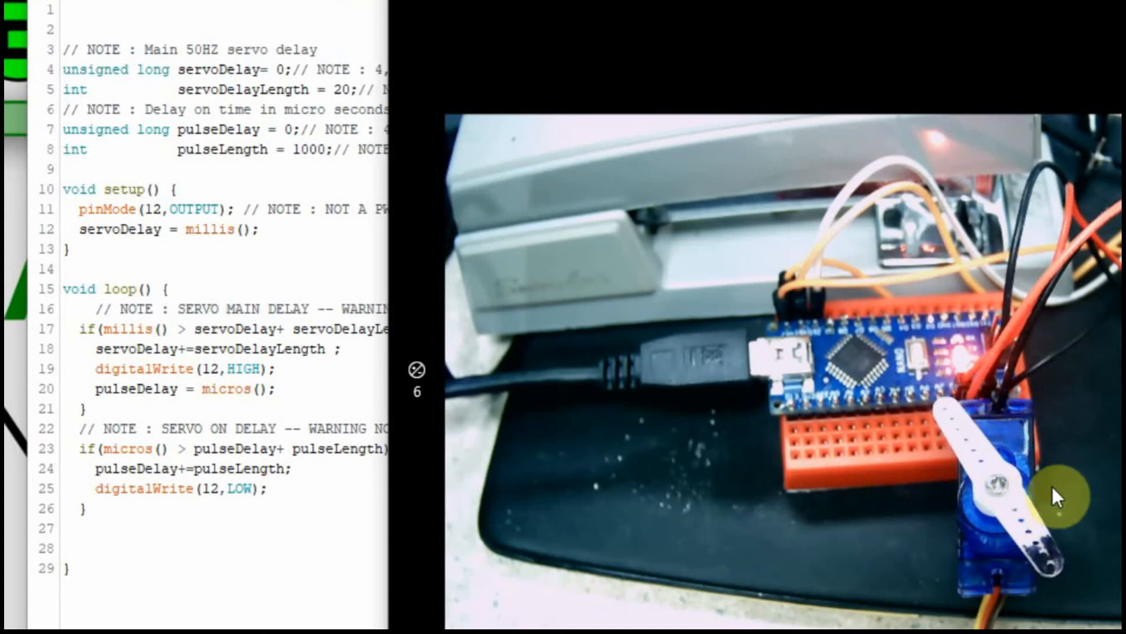
mouse_move(1106, 415)
text(2)
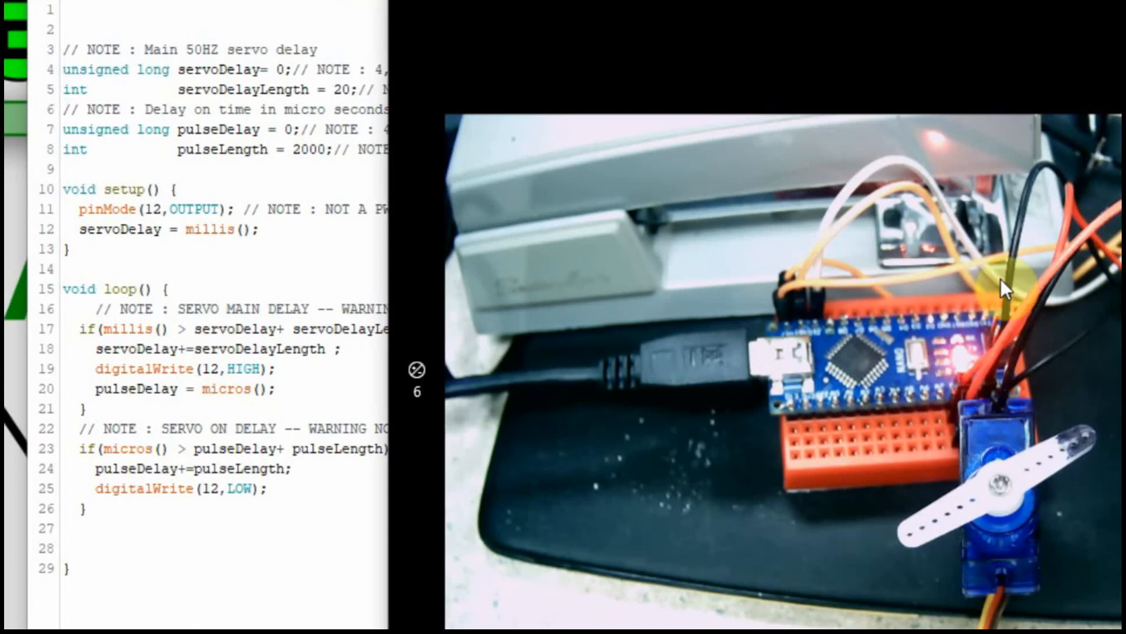
mouse_move(1081, 445)
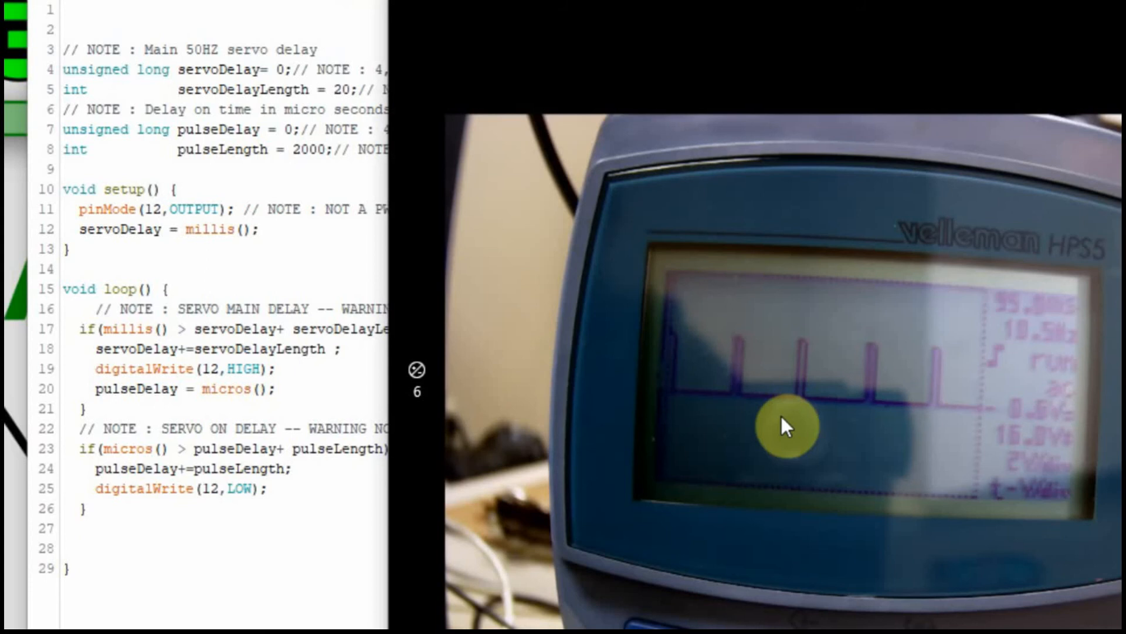
mouse_move(823, 410)
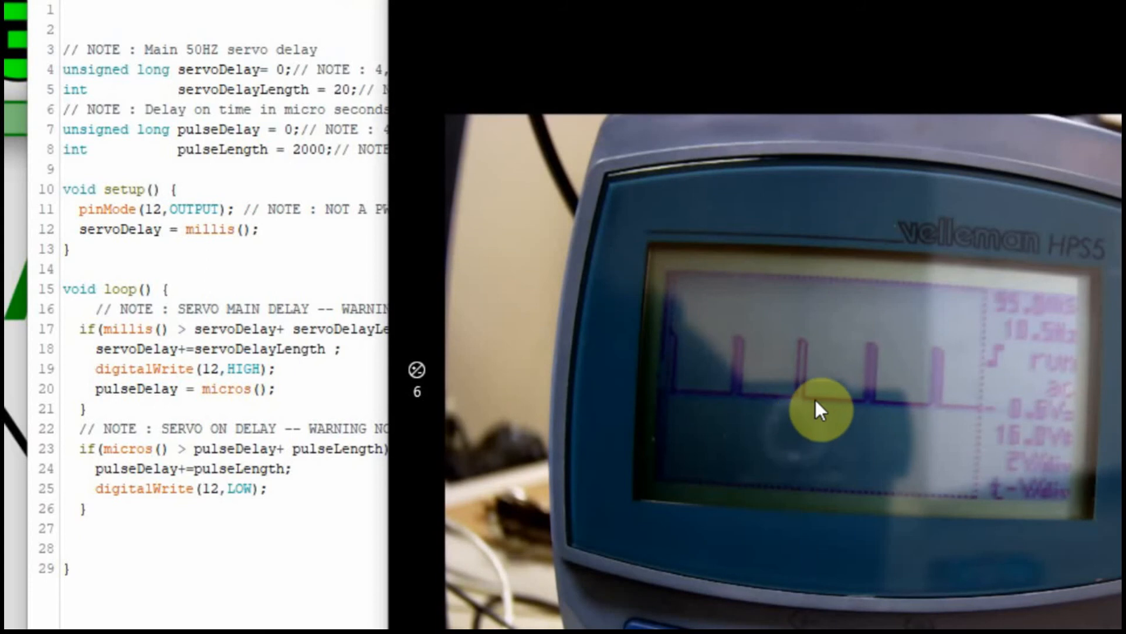
mouse_move(812, 445)
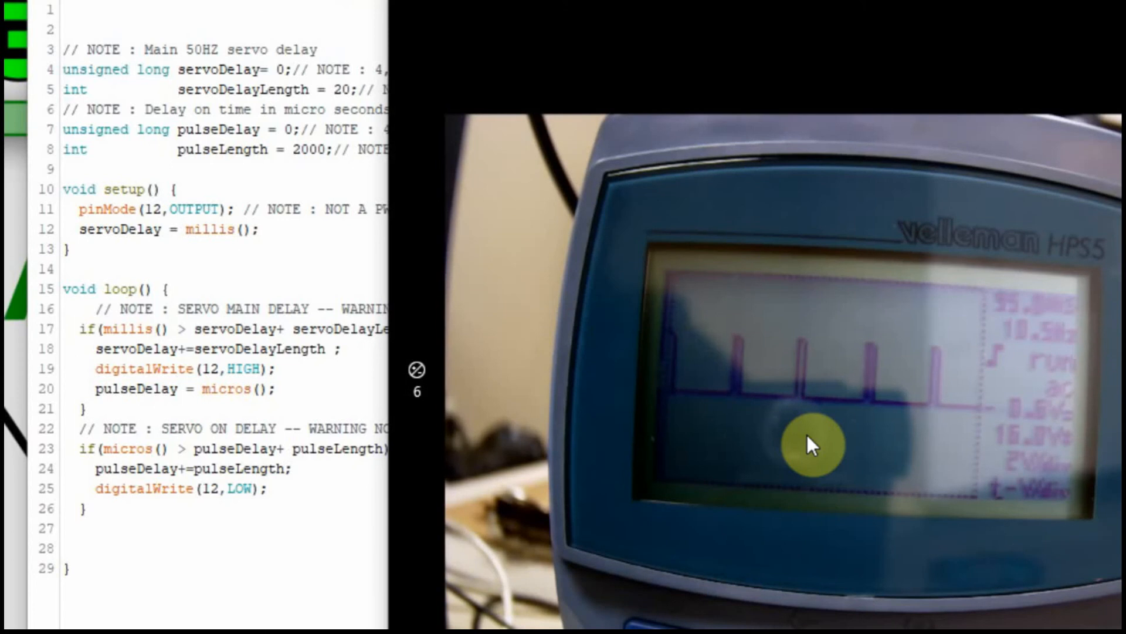
mouse_move(801, 424)
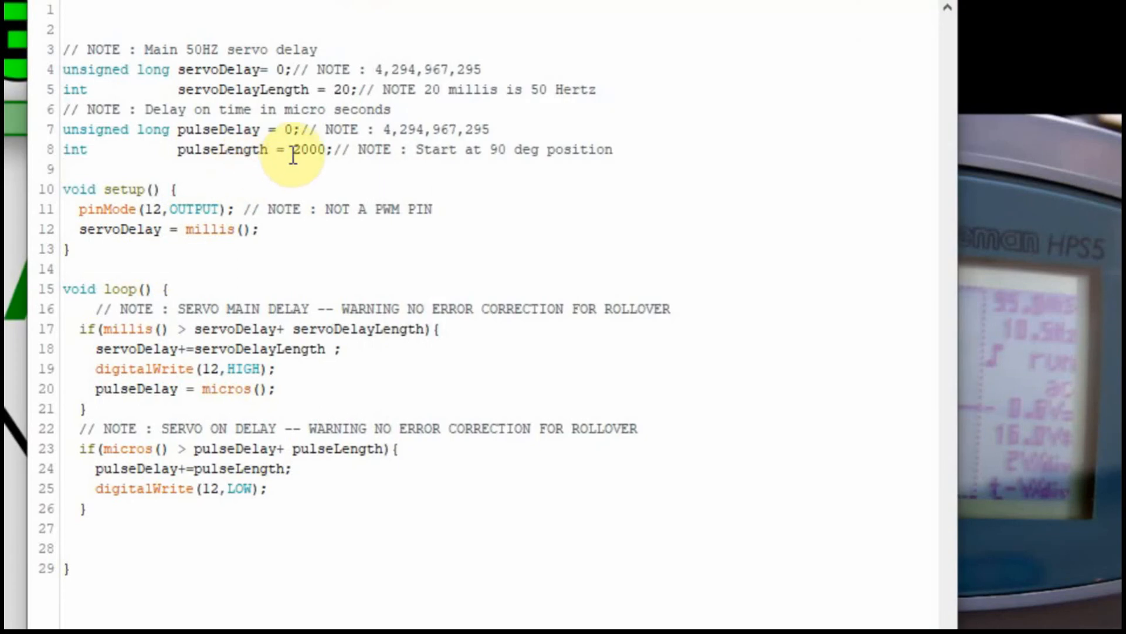
Step: Select the 2000 pulseLength value on line 8 to replace it with 10000
double_click(296, 150)
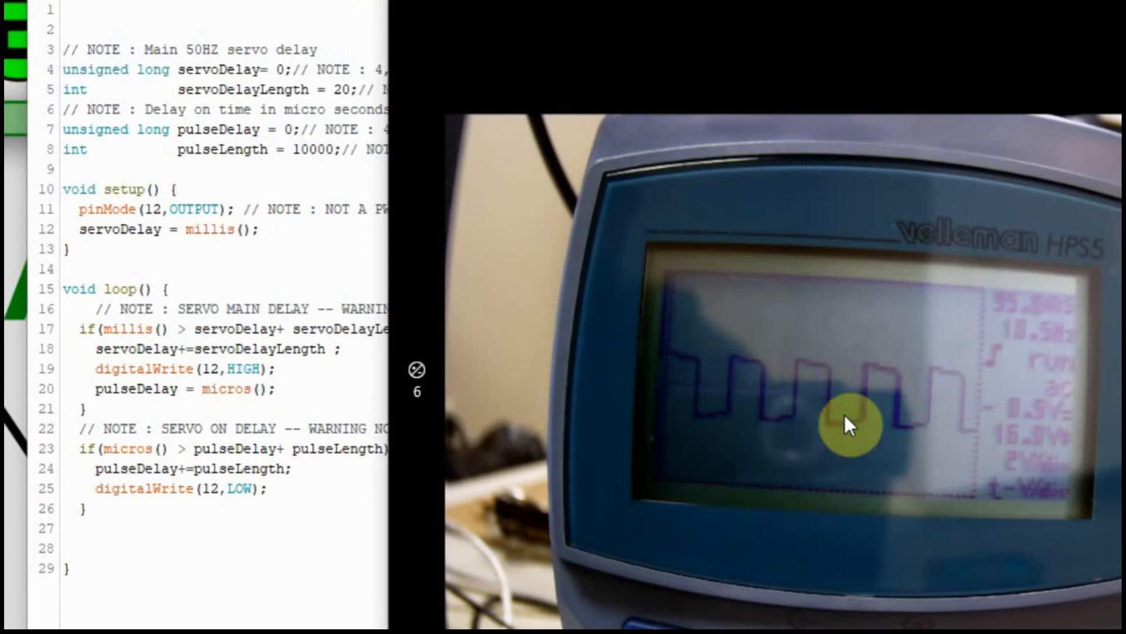
mouse_move(876, 424)
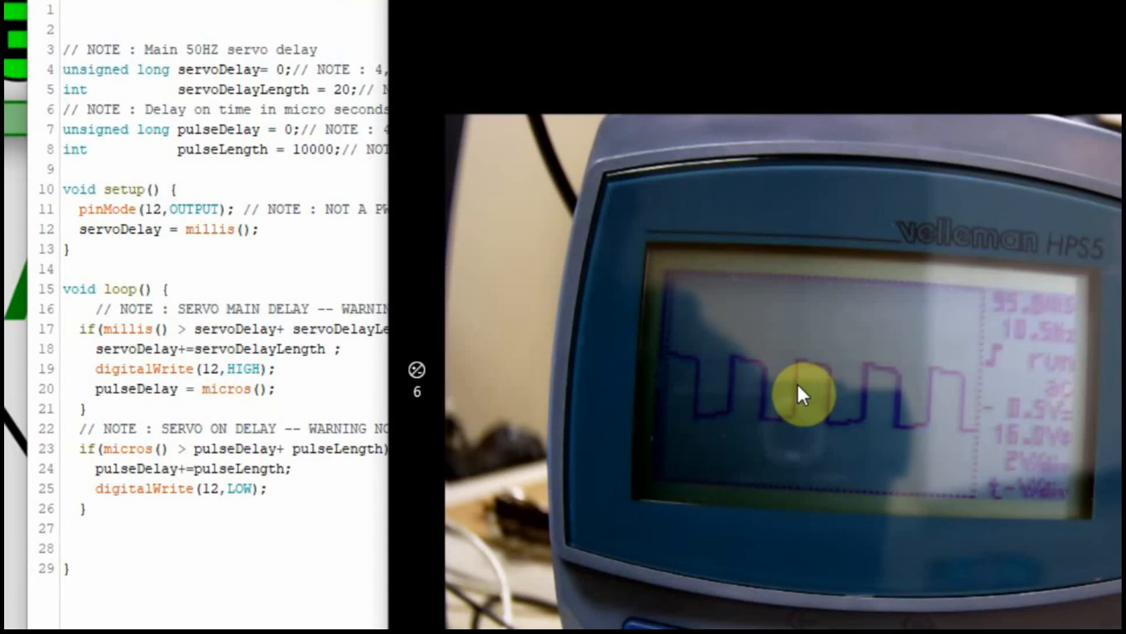
mouse_move(812, 420)
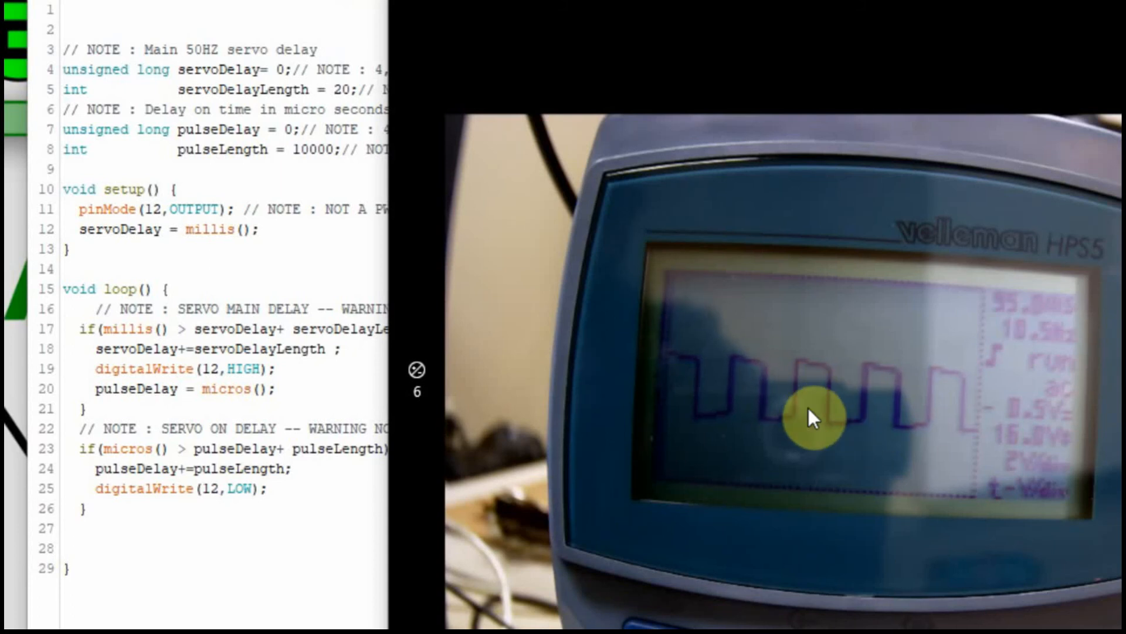
mouse_move(812, 370)
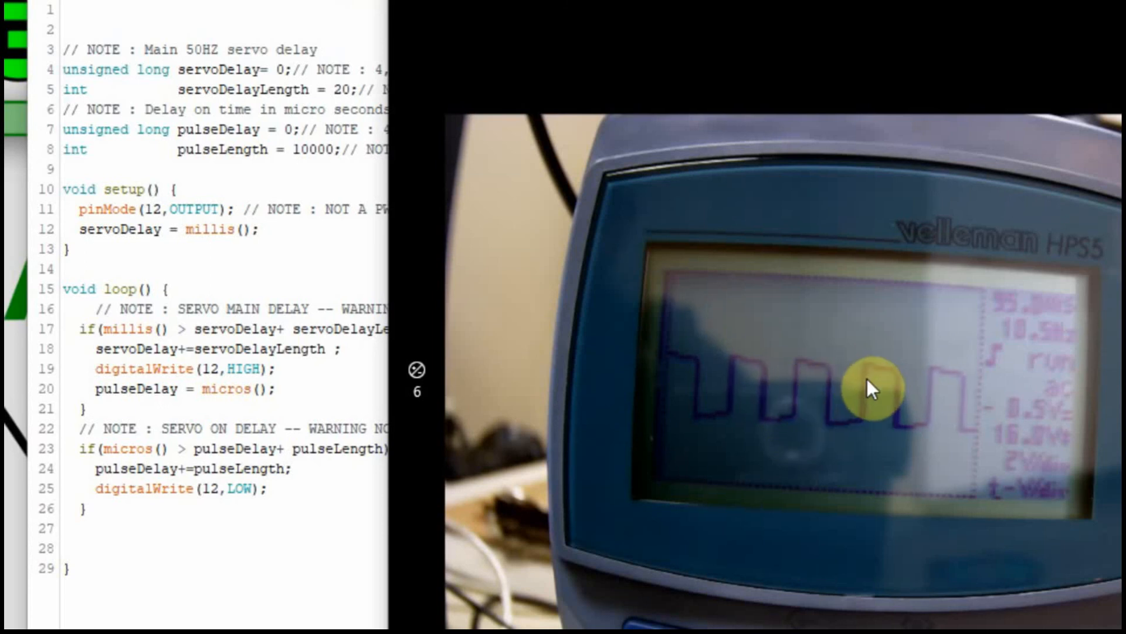
mouse_move(869, 423)
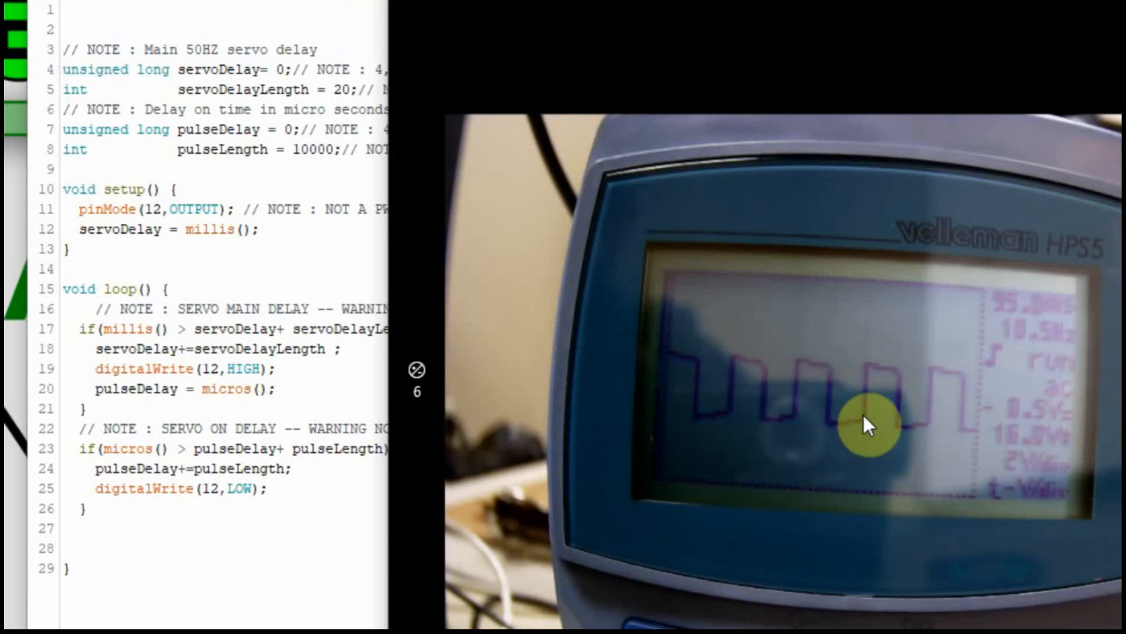
mouse_move(870, 384)
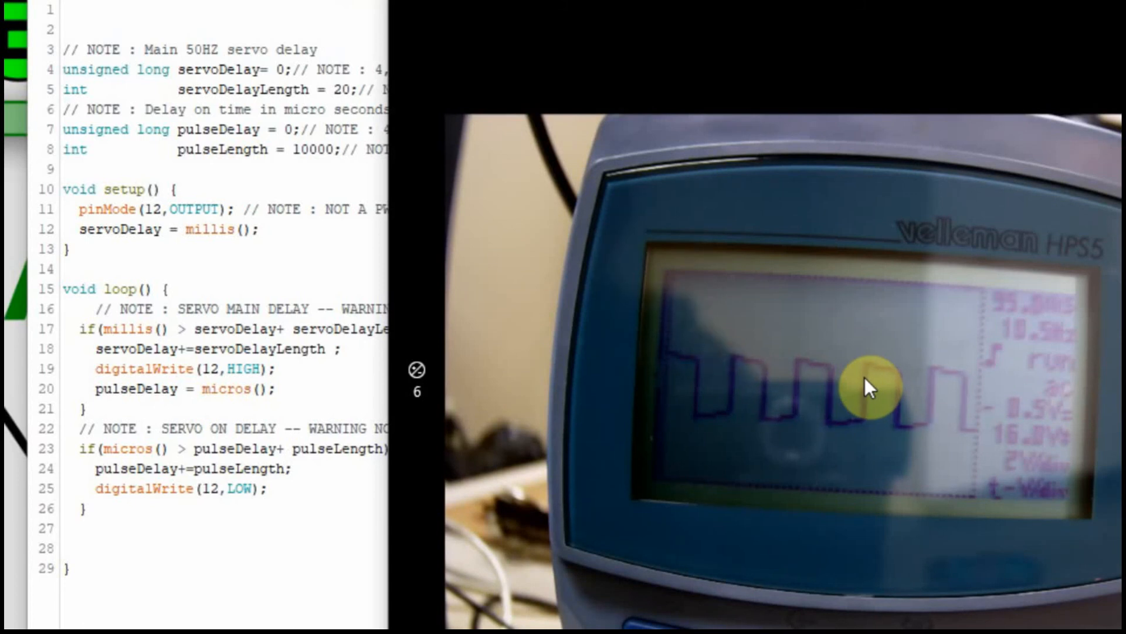
mouse_move(912, 330)
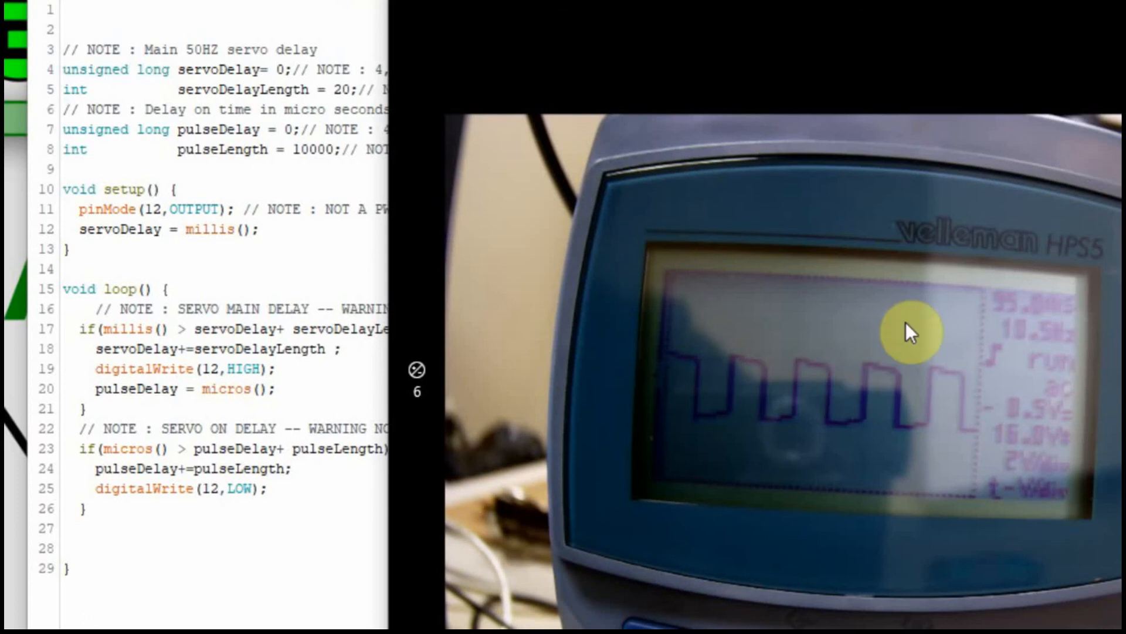
mouse_move(877, 393)
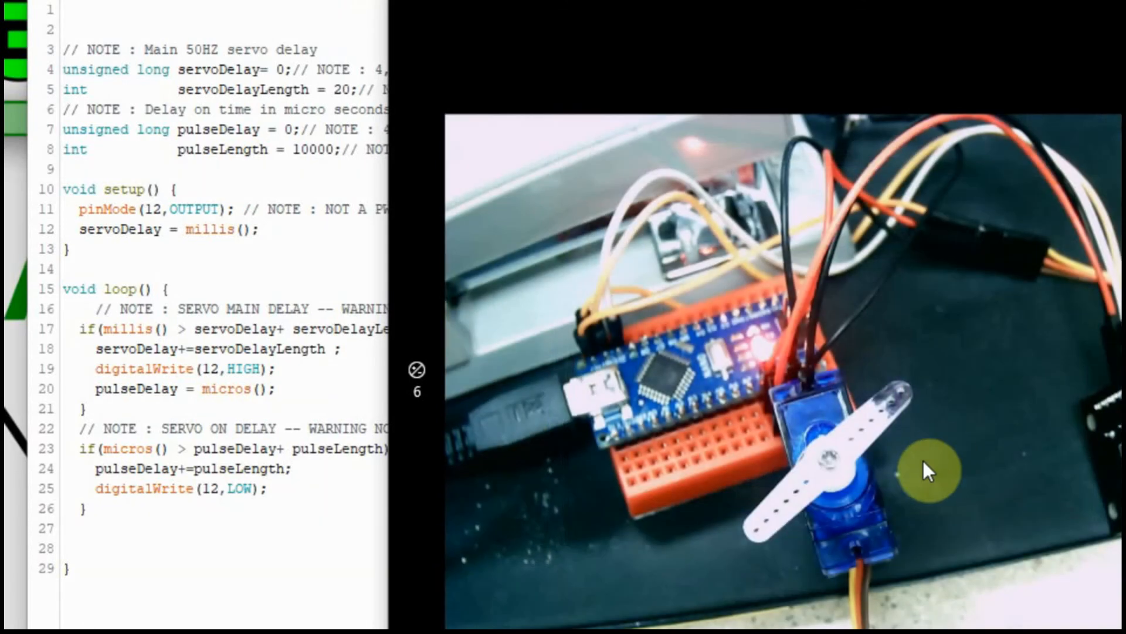
mouse_move(909, 409)
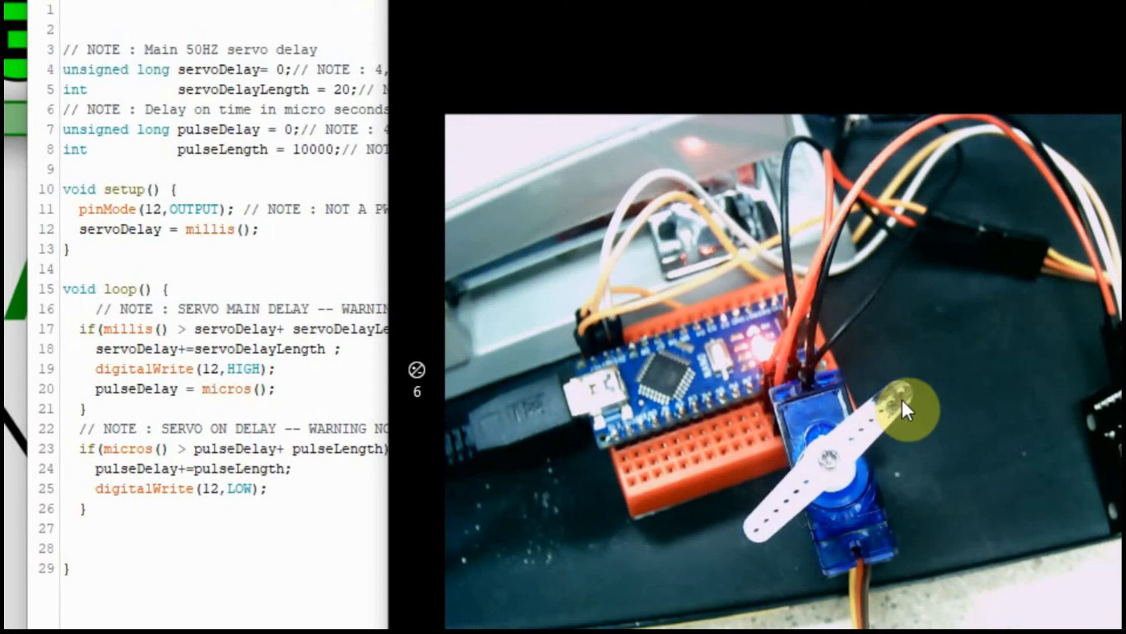
mouse_move(869, 397)
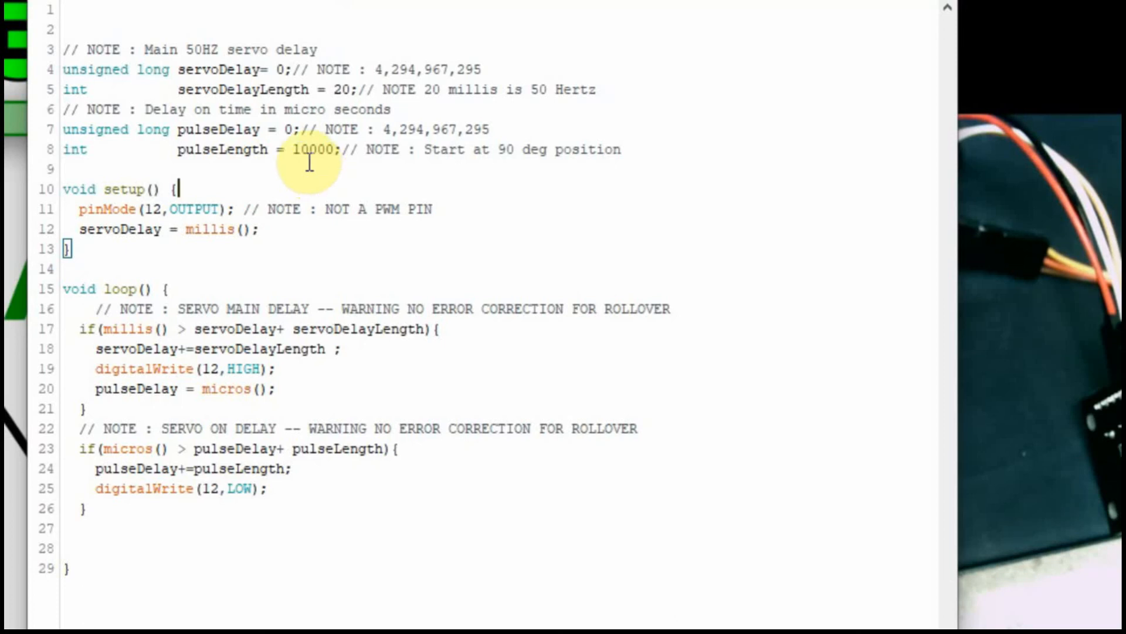
Step: Replace the pulseLength value 10000 on line 8 with 2500
double_click(309, 149)
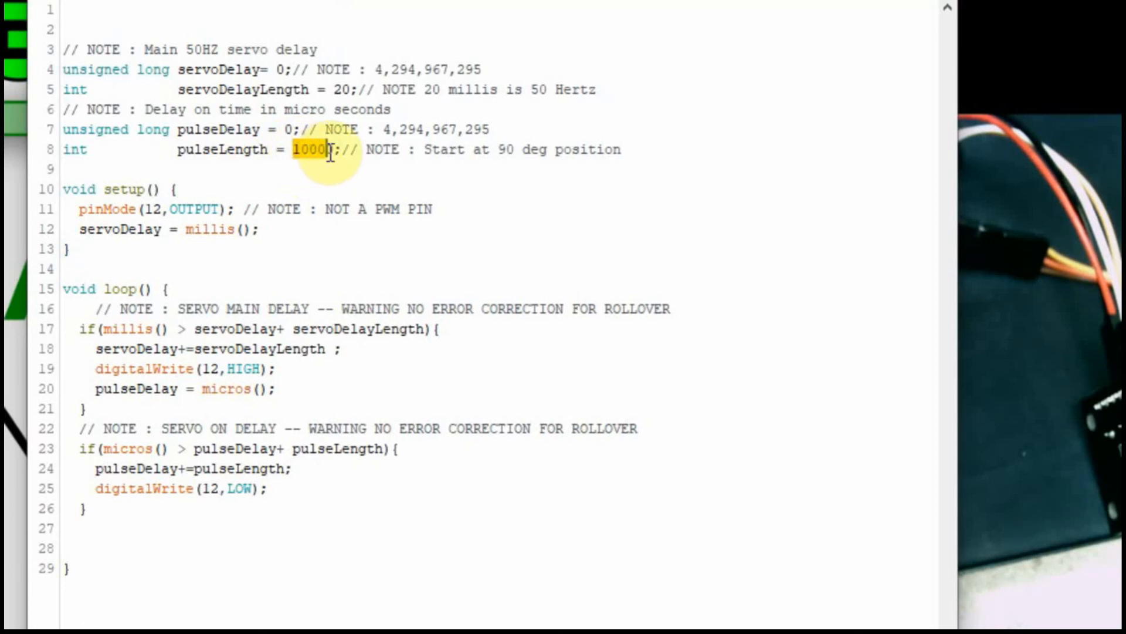
text(2)
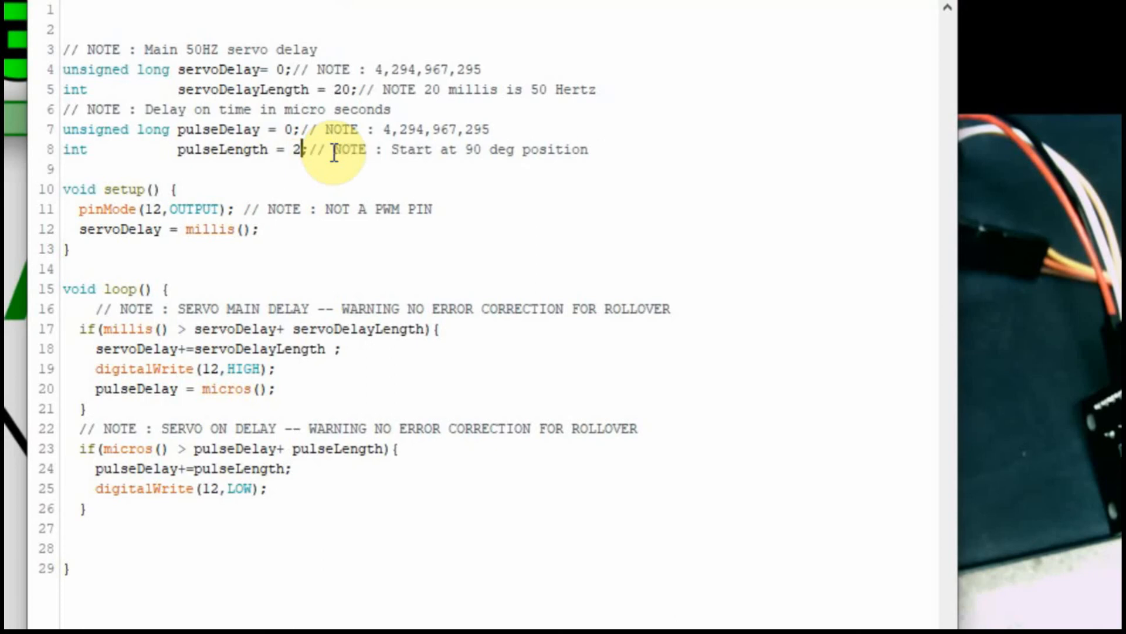
text(500)
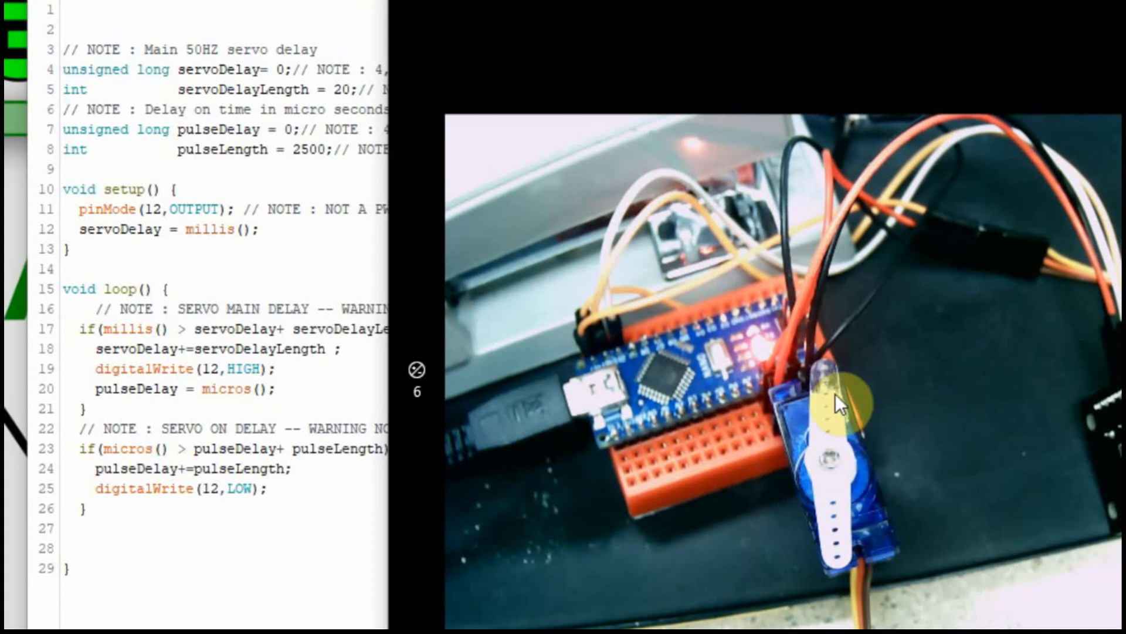
mouse_move(830, 395)
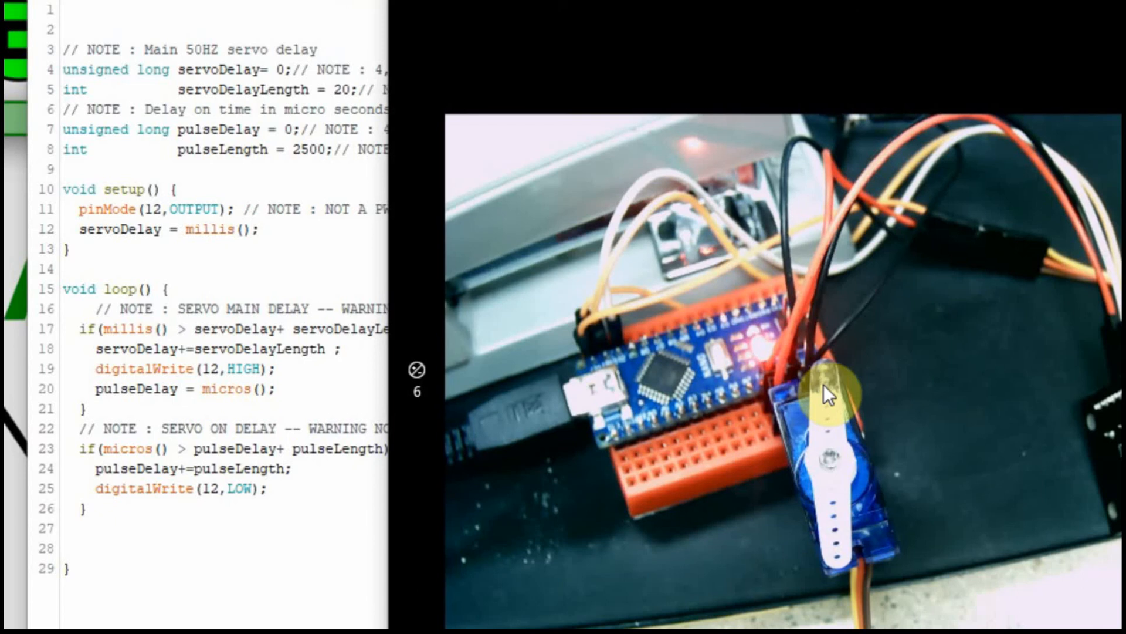
mouse_move(579, 446)
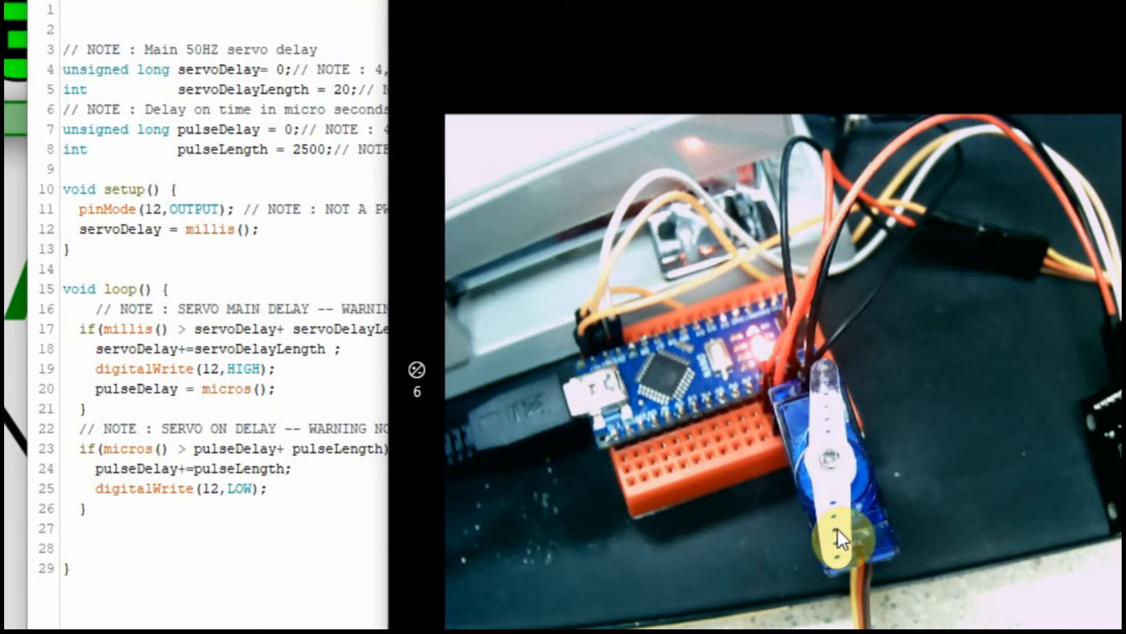
mouse_move(866, 395)
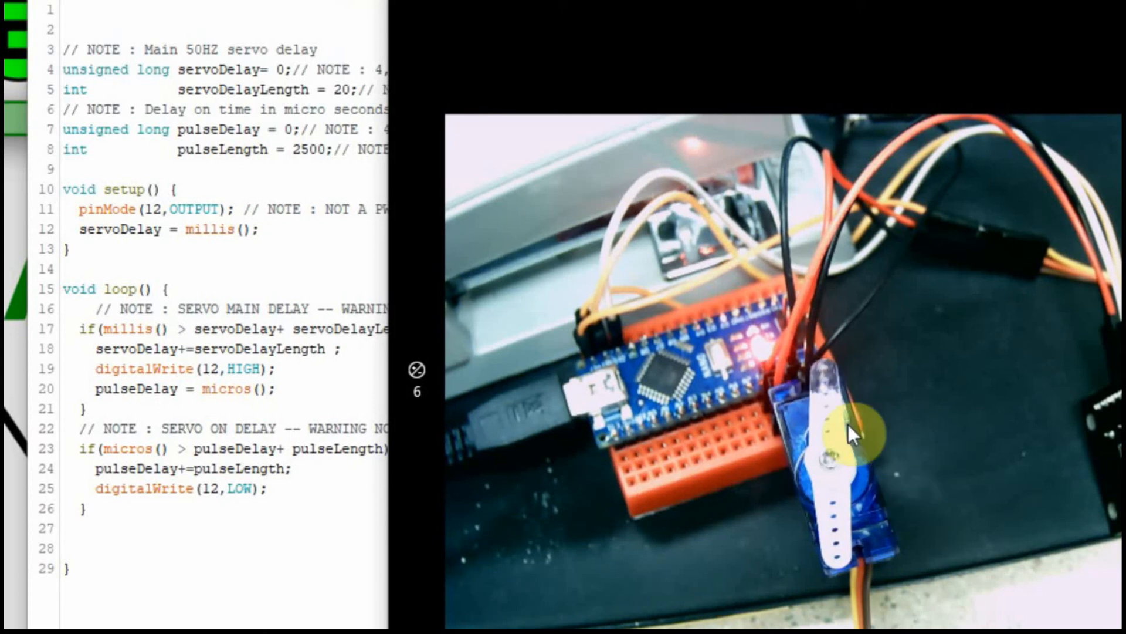
mouse_move(305, 309)
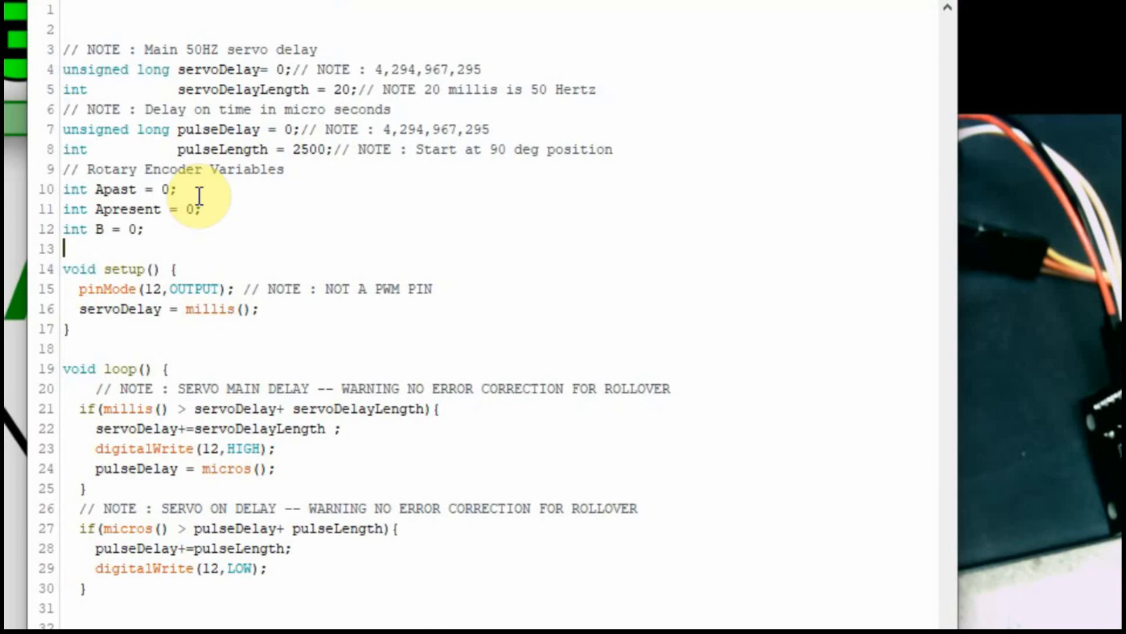
mouse_move(173, 248)
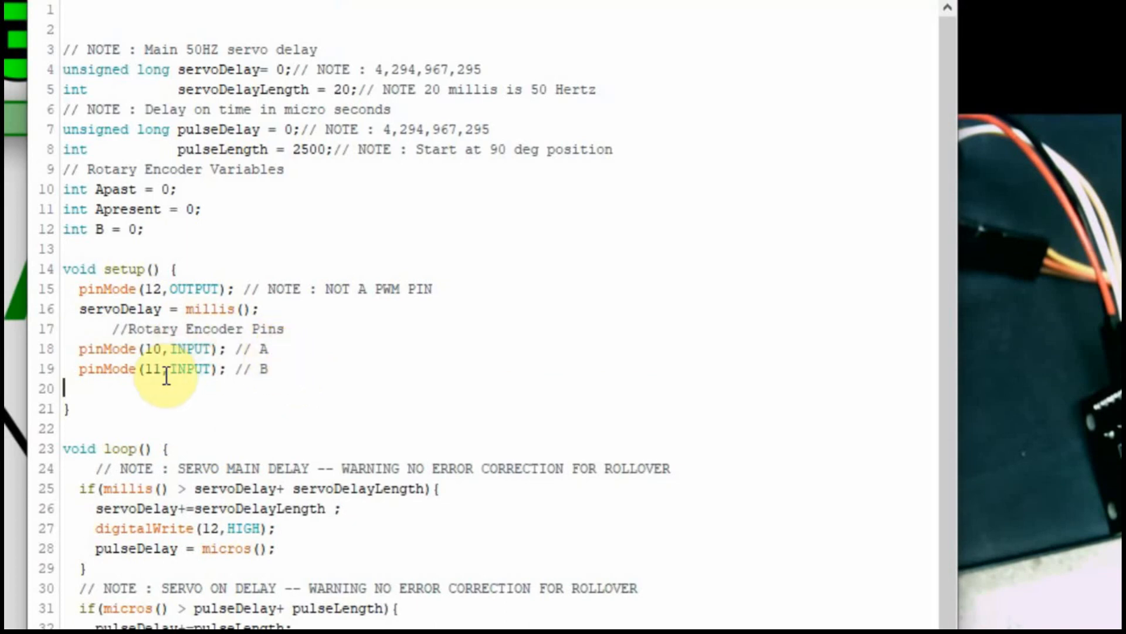
scroll(down, 3)
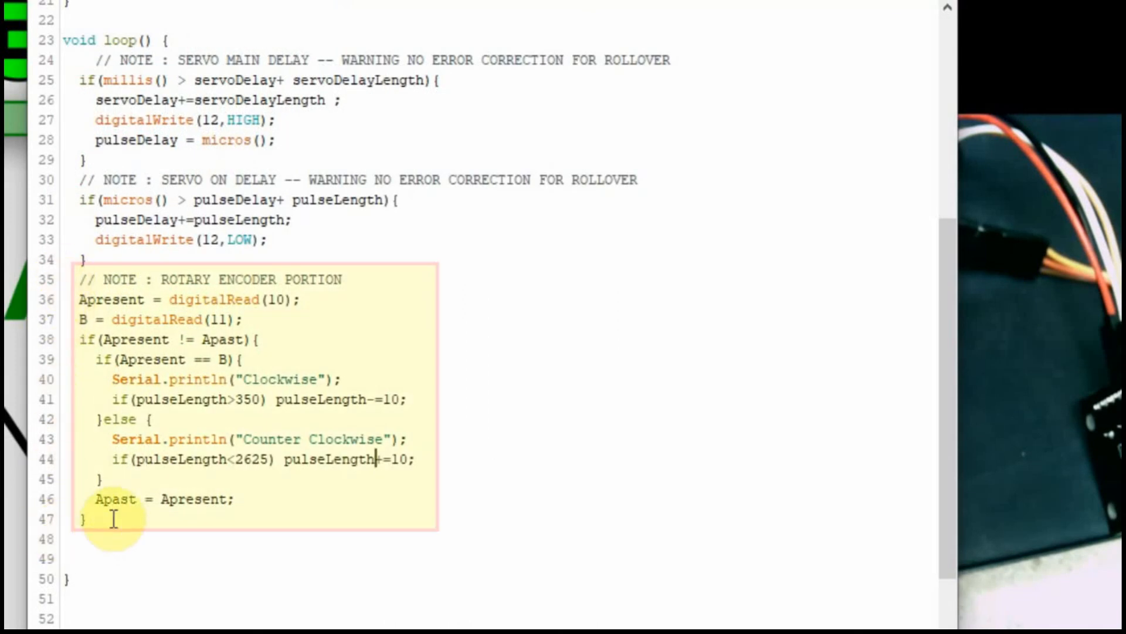
mouse_move(320, 419)
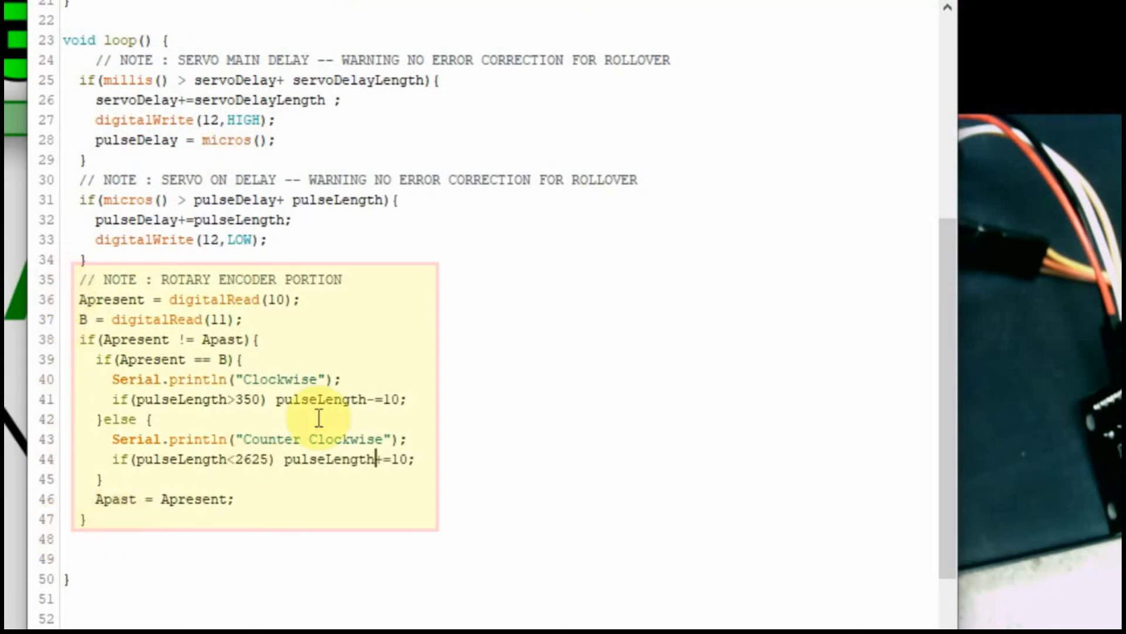
mouse_move(61, 313)
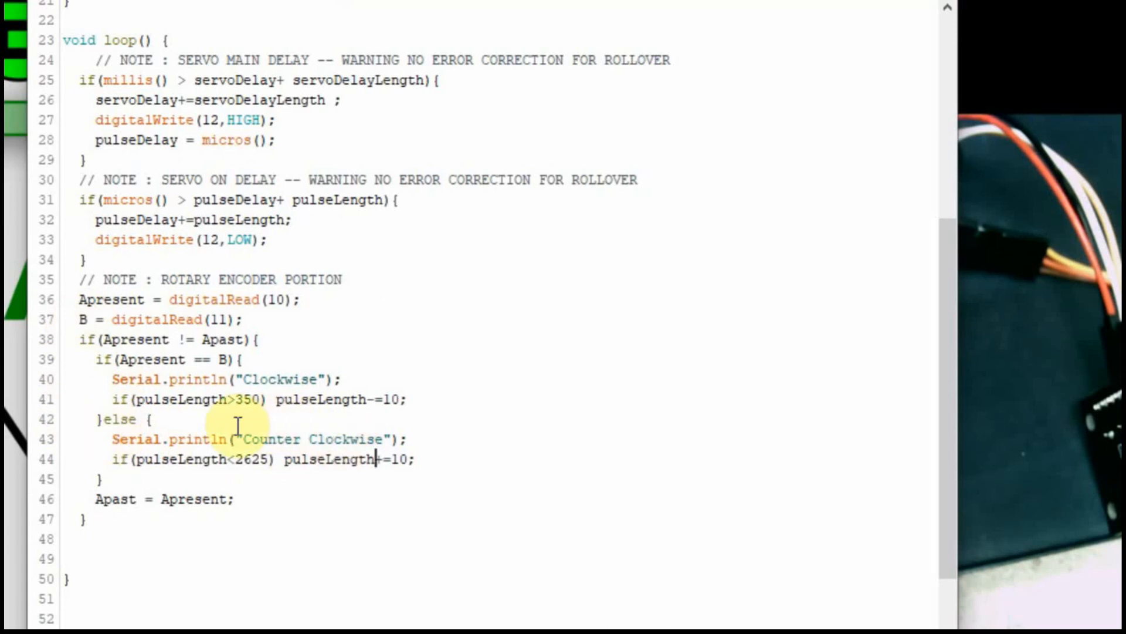
mouse_move(386, 417)
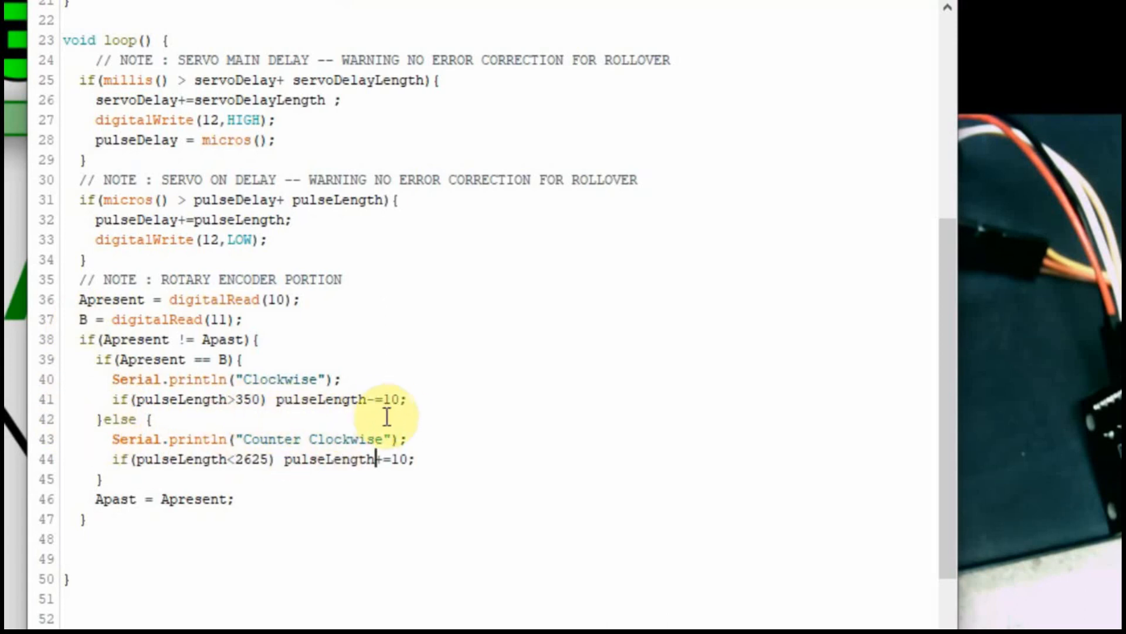
mouse_move(320, 420)
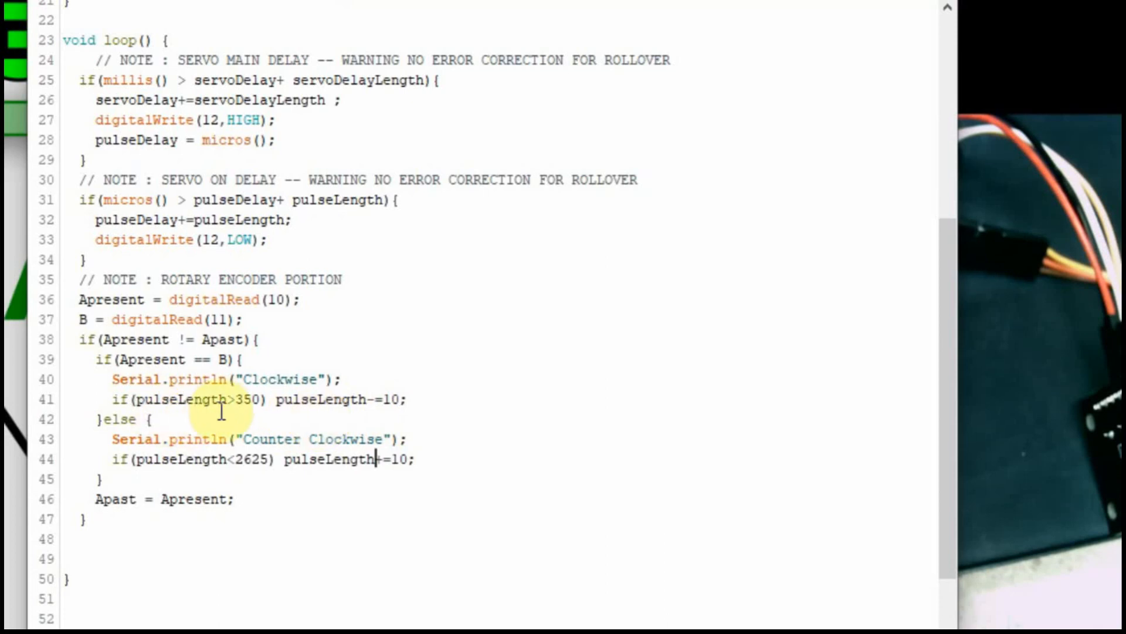
mouse_move(248, 412)
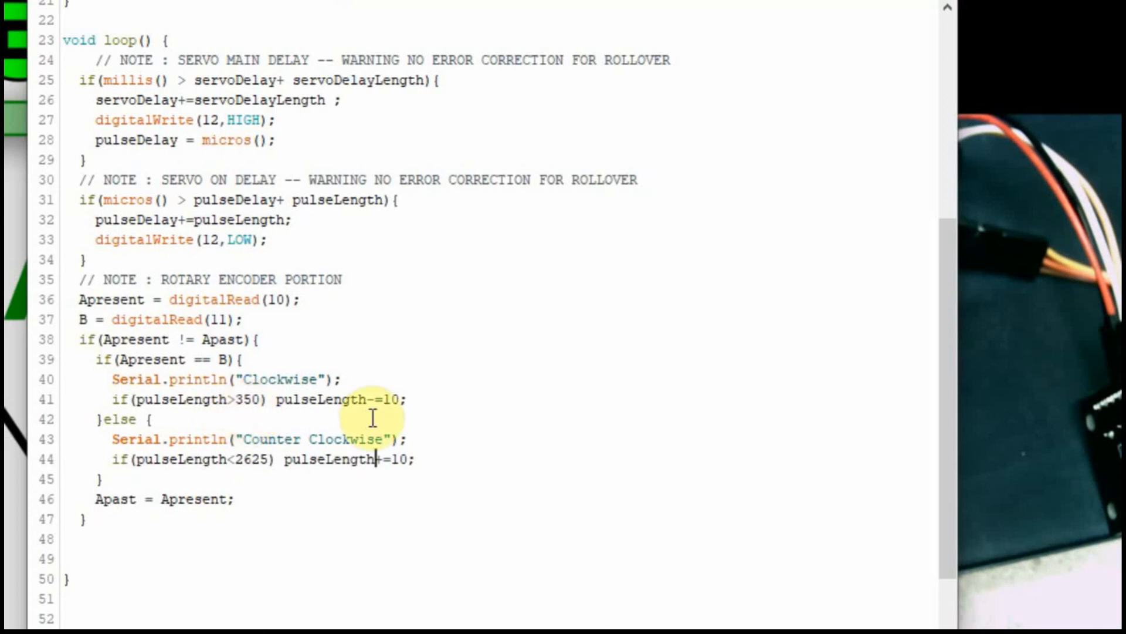
mouse_move(436, 404)
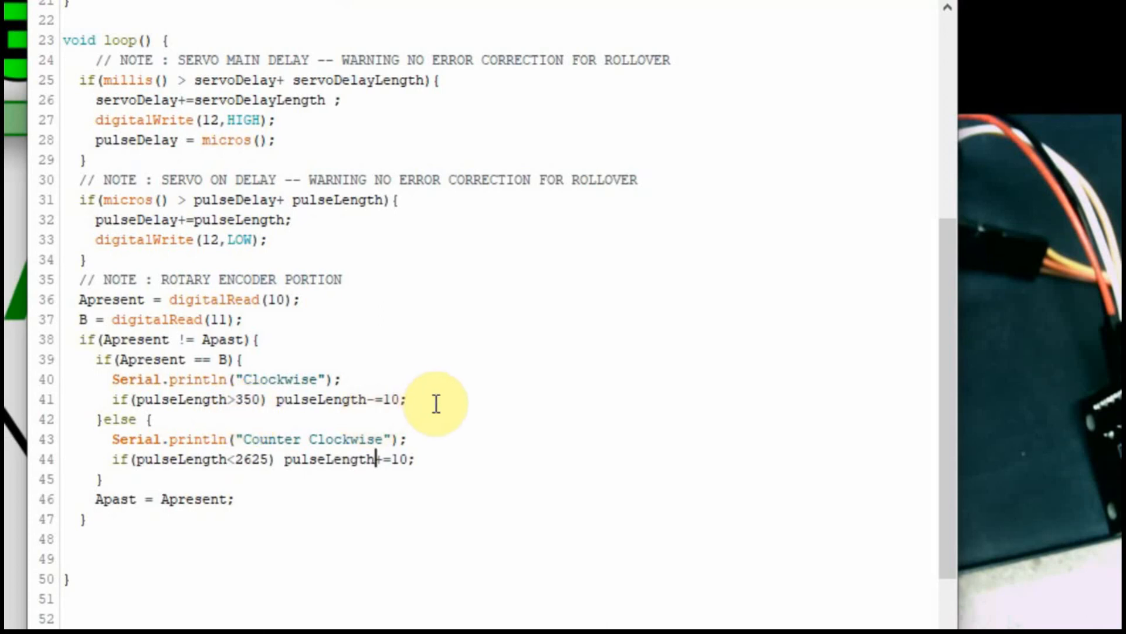
mouse_move(298, 459)
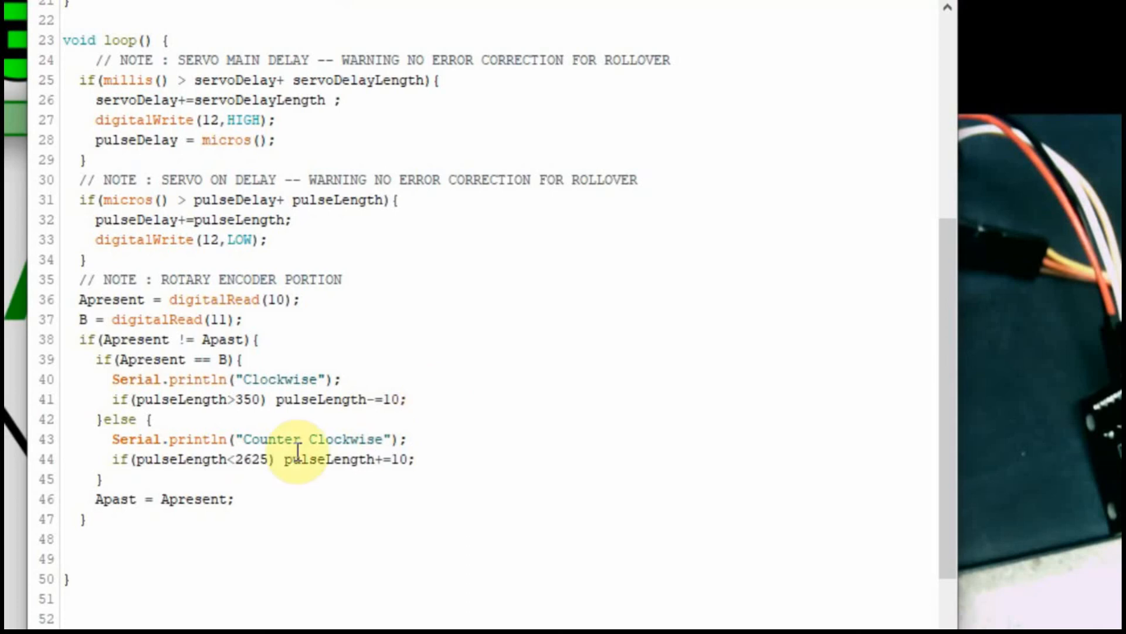
click(376, 459)
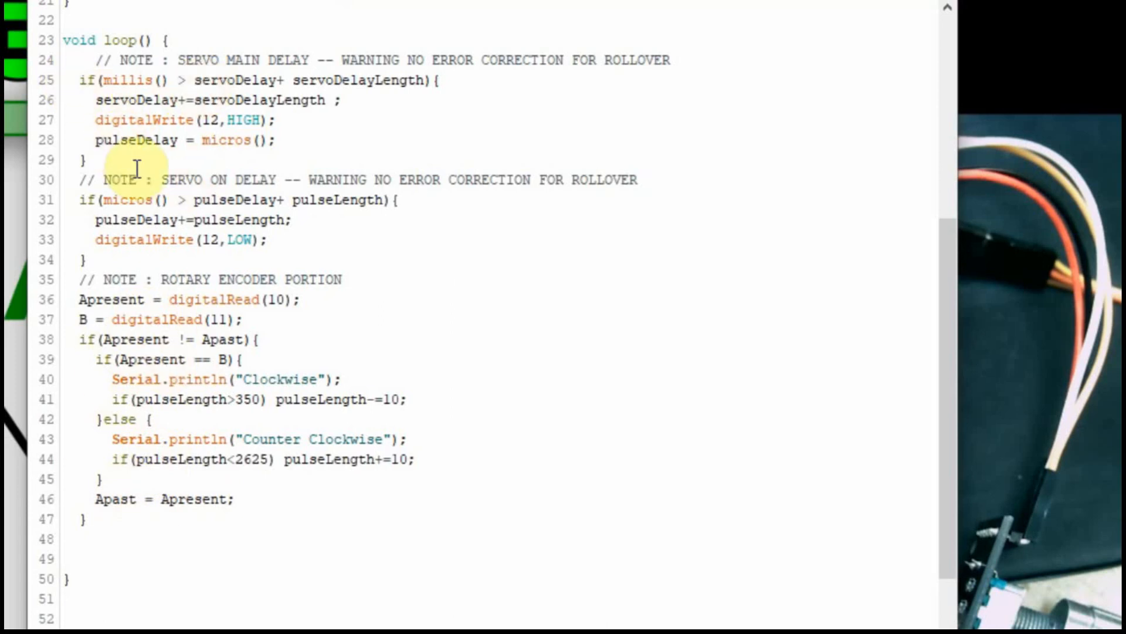
mouse_move(294, 333)
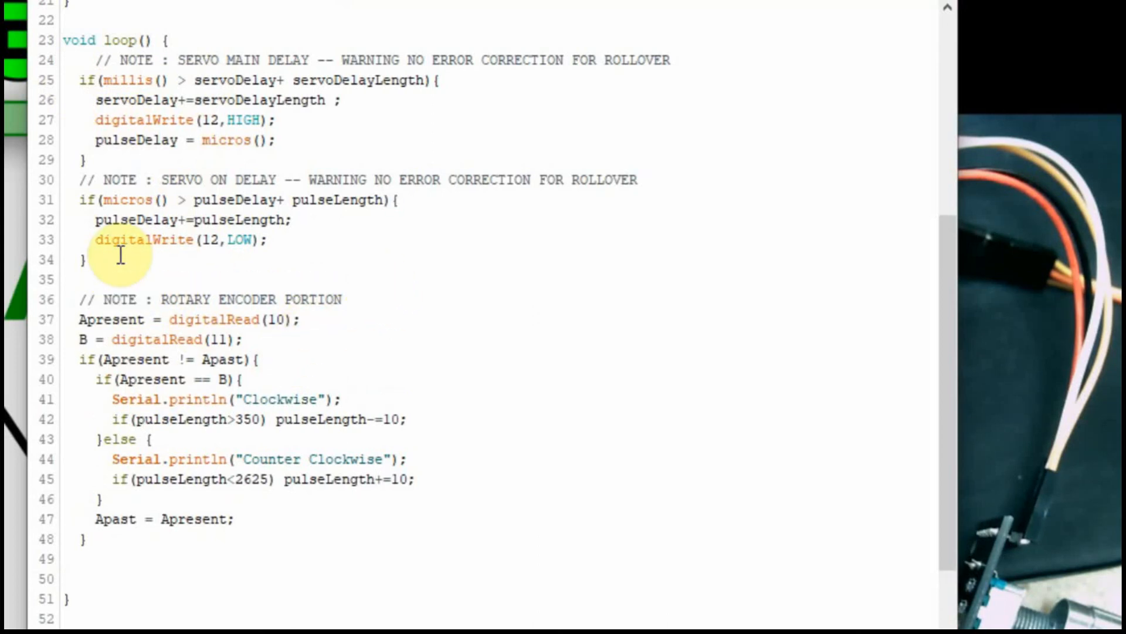
Step: Insert delay(500); on line 35, after the servo pulse block's closing brace
text(delay(50)
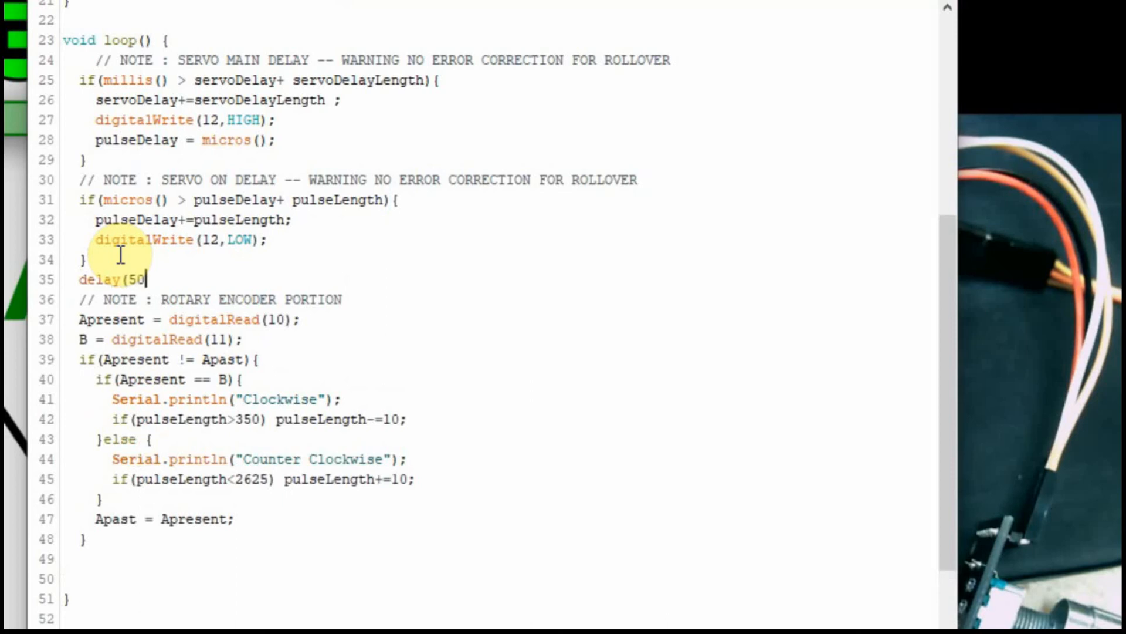
text(0);)
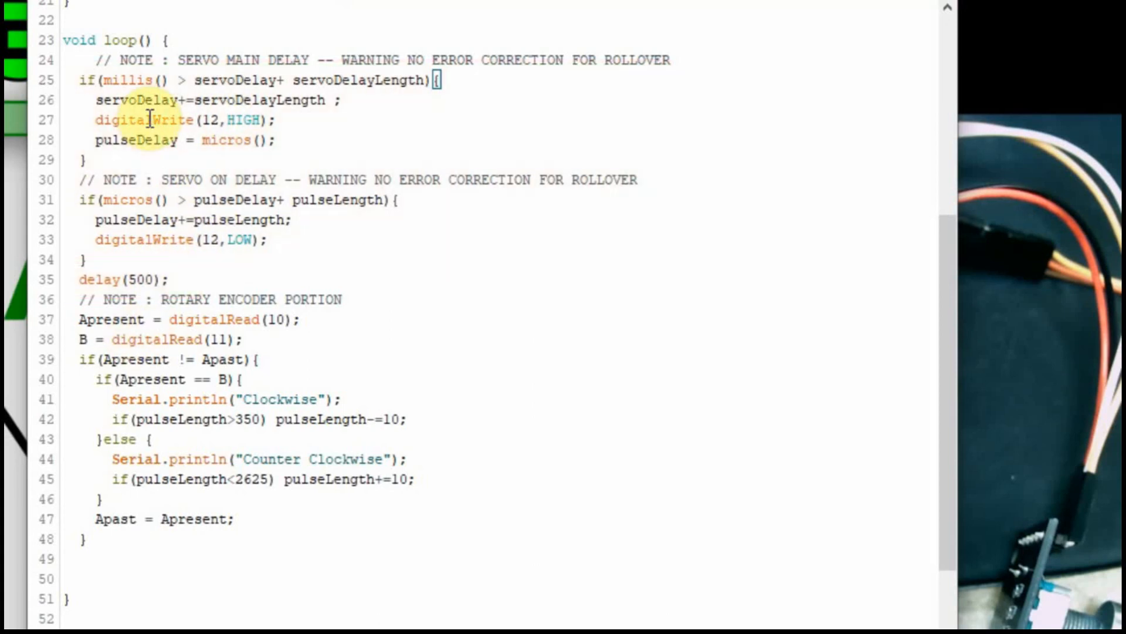
mouse_move(187, 259)
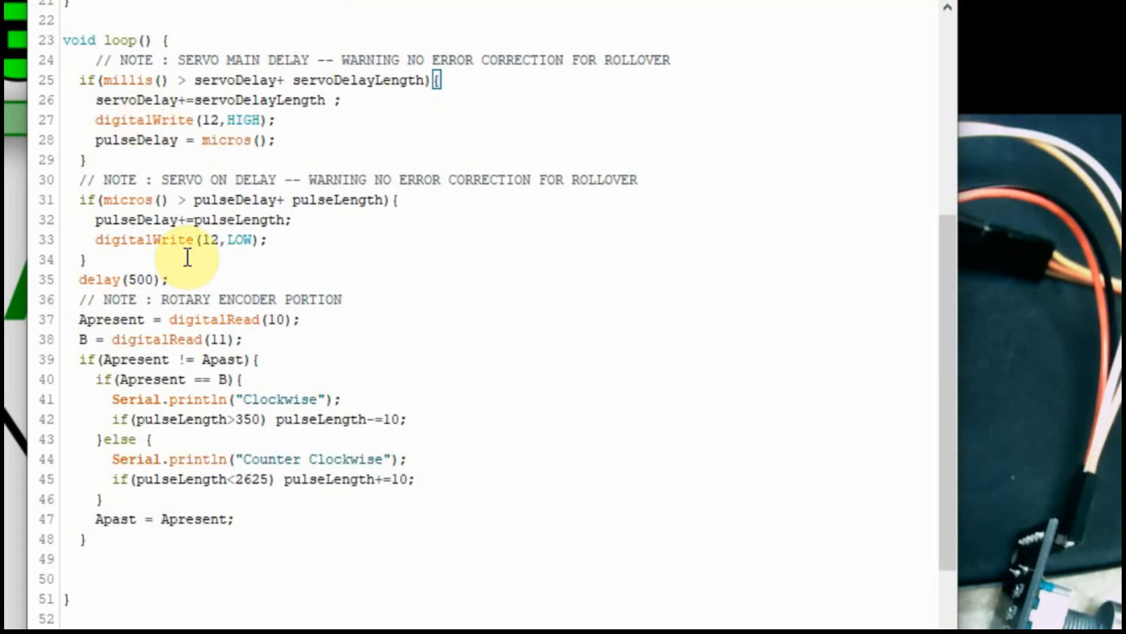
mouse_move(111, 41)
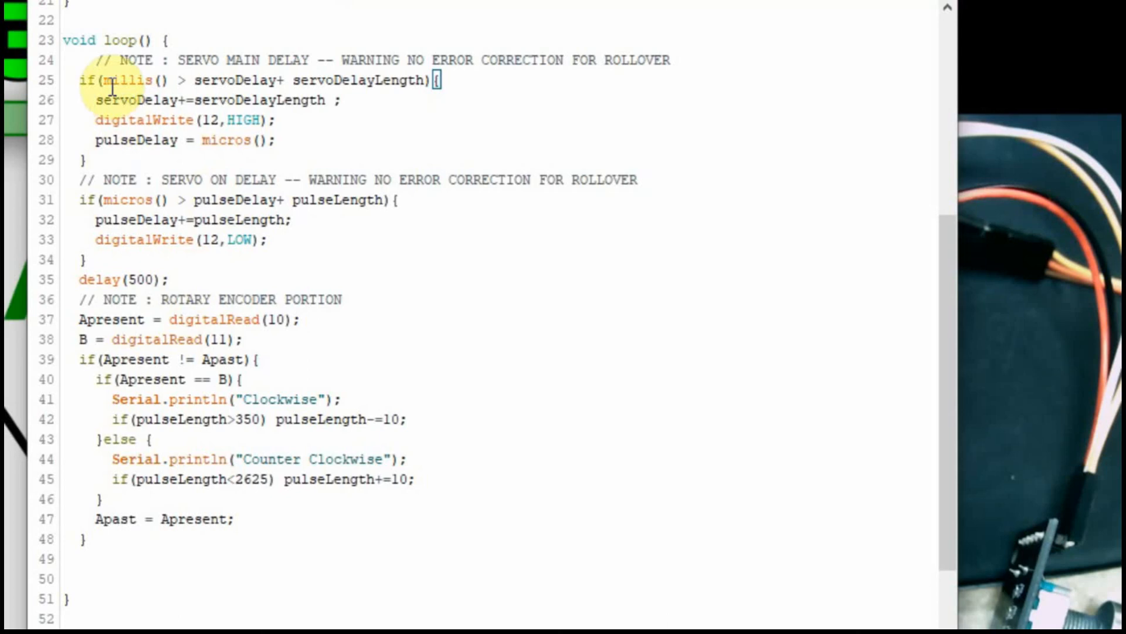
mouse_move(104, 279)
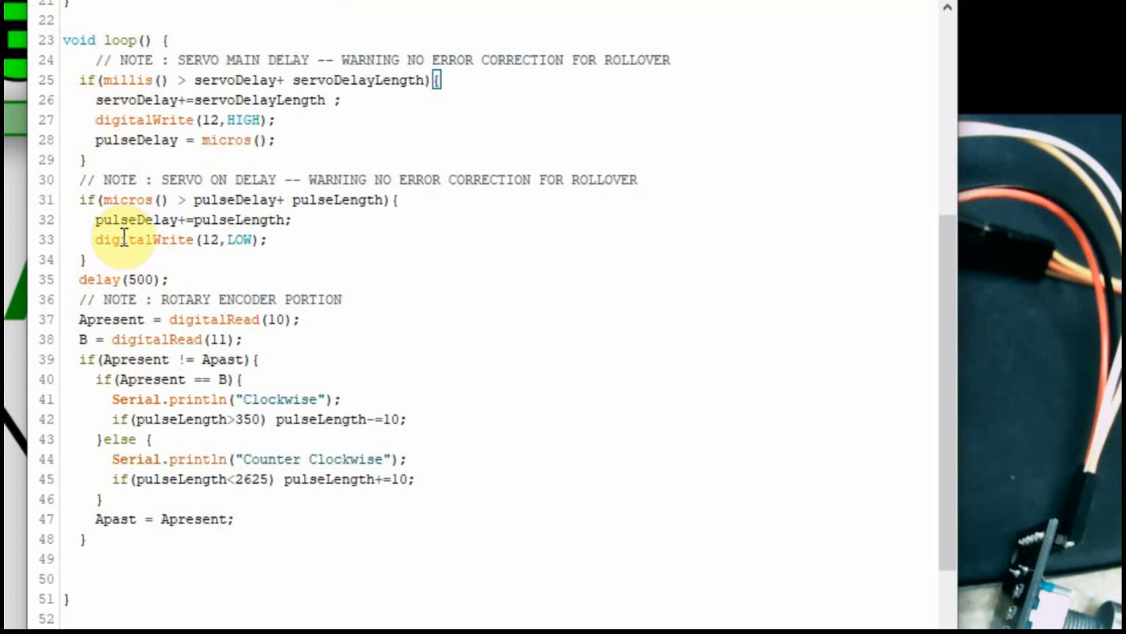
mouse_move(122, 259)
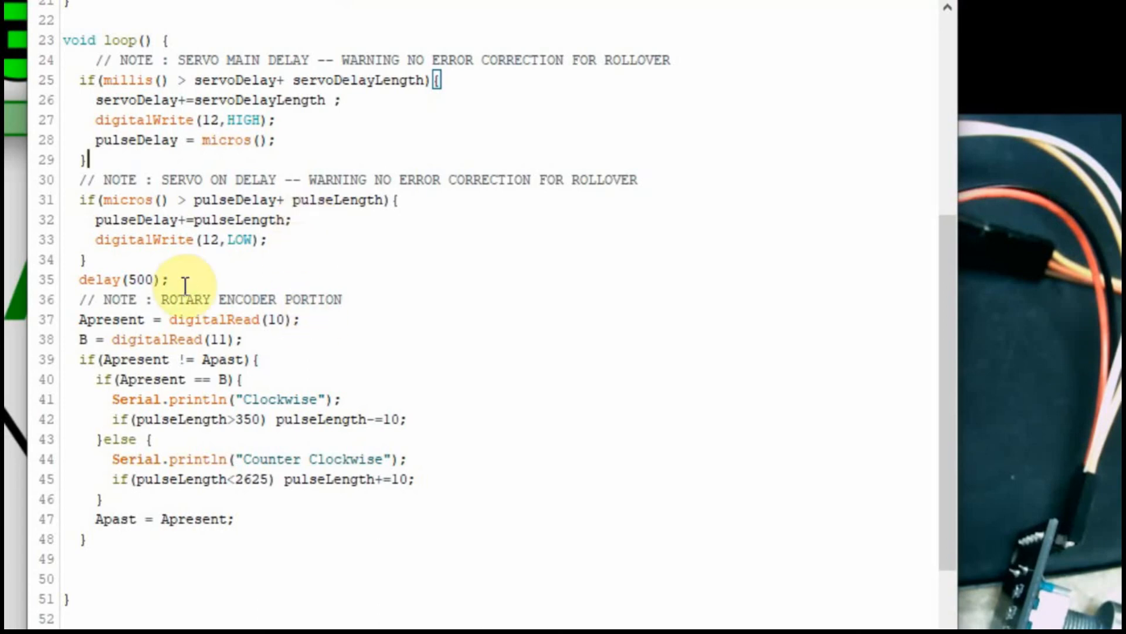
mouse_move(178, 265)
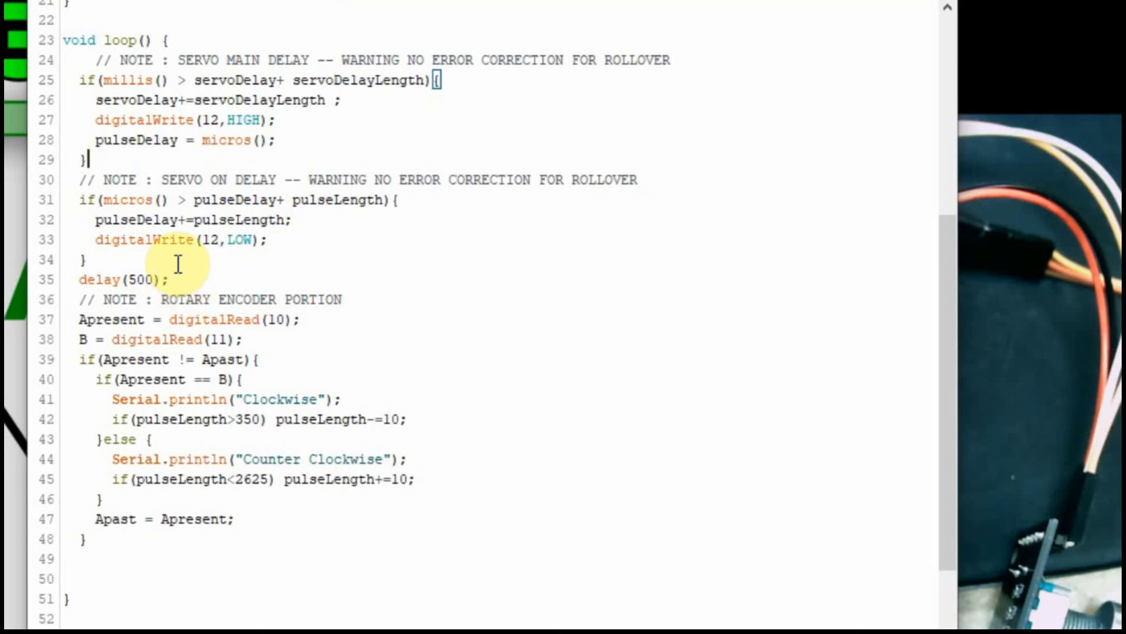
mouse_move(183, 275)
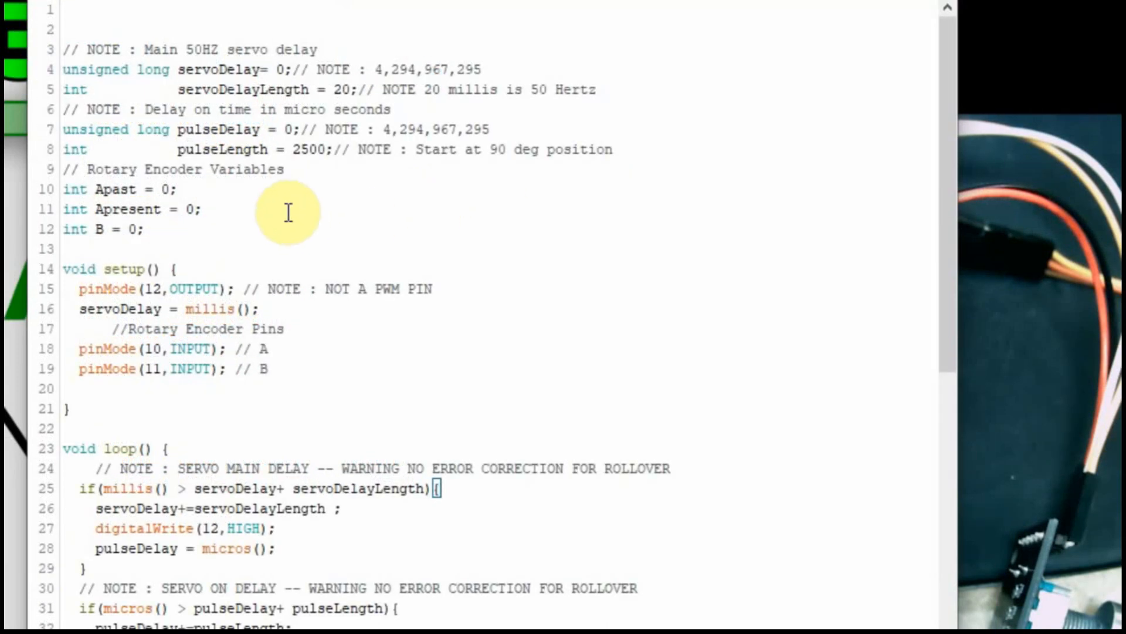
mouse_move(330, 166)
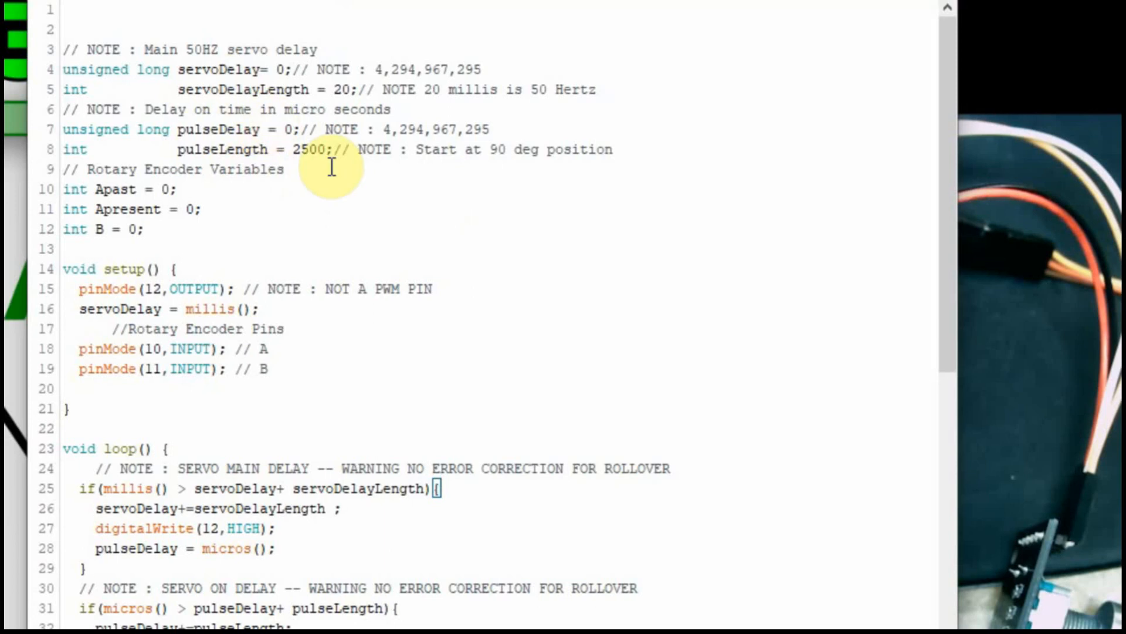
double_click(339, 90)
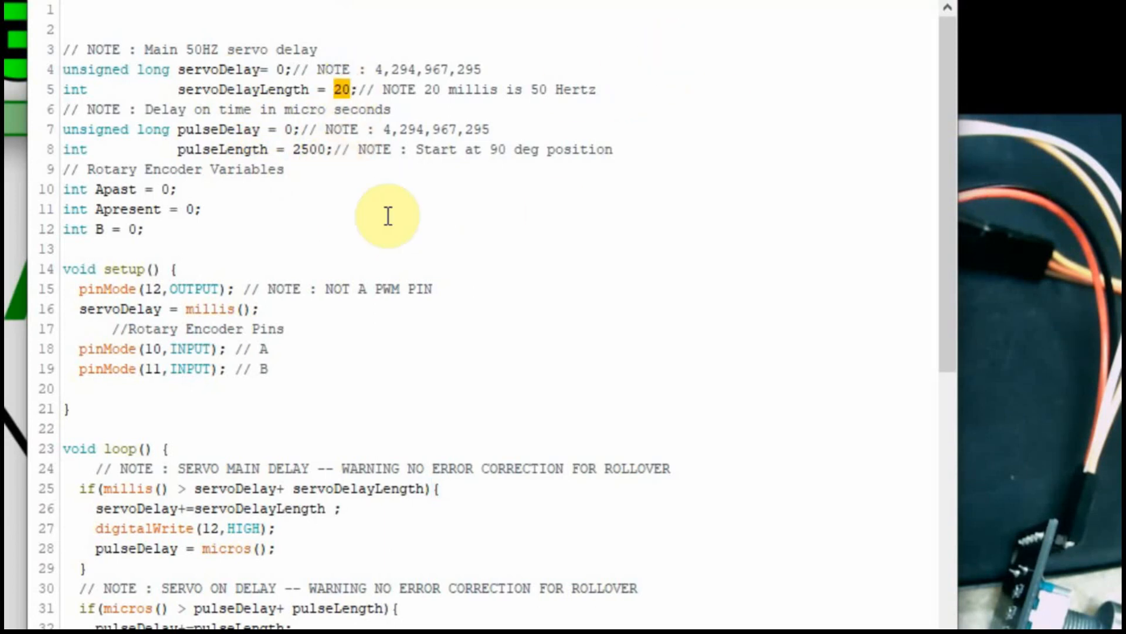
mouse_move(302, 173)
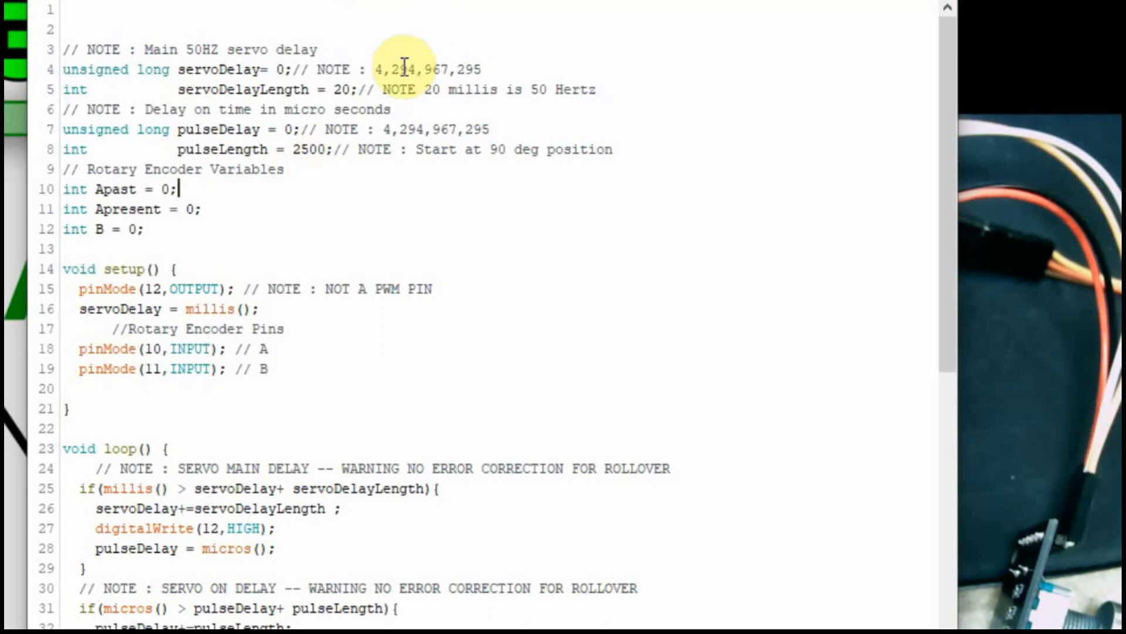
mouse_move(607, 36)
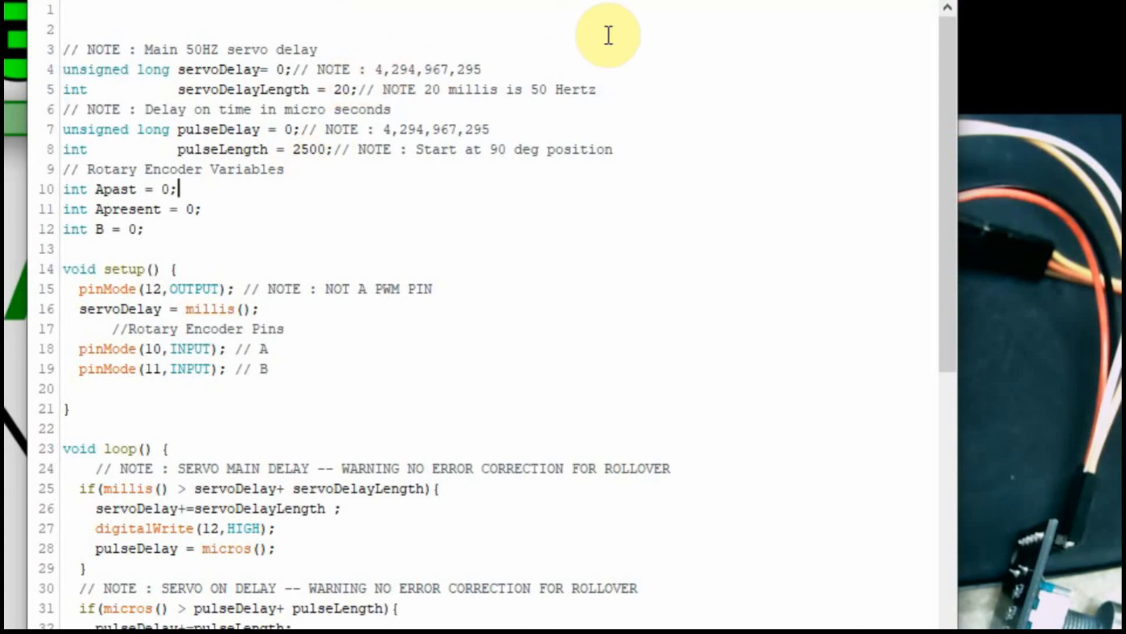
mouse_move(320, 194)
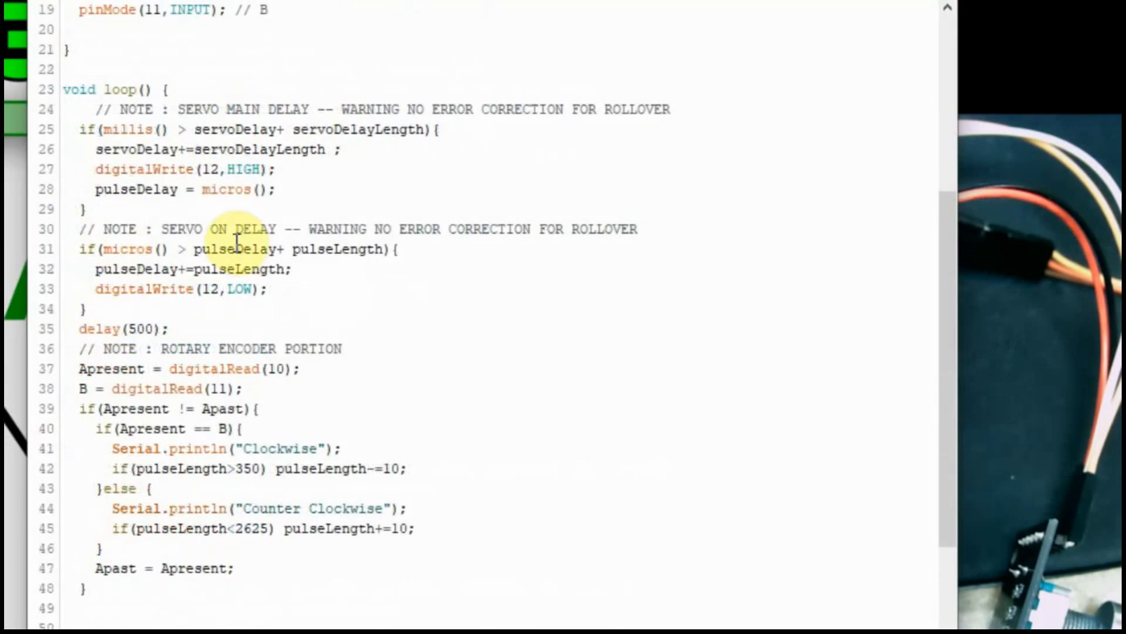
mouse_move(436, 311)
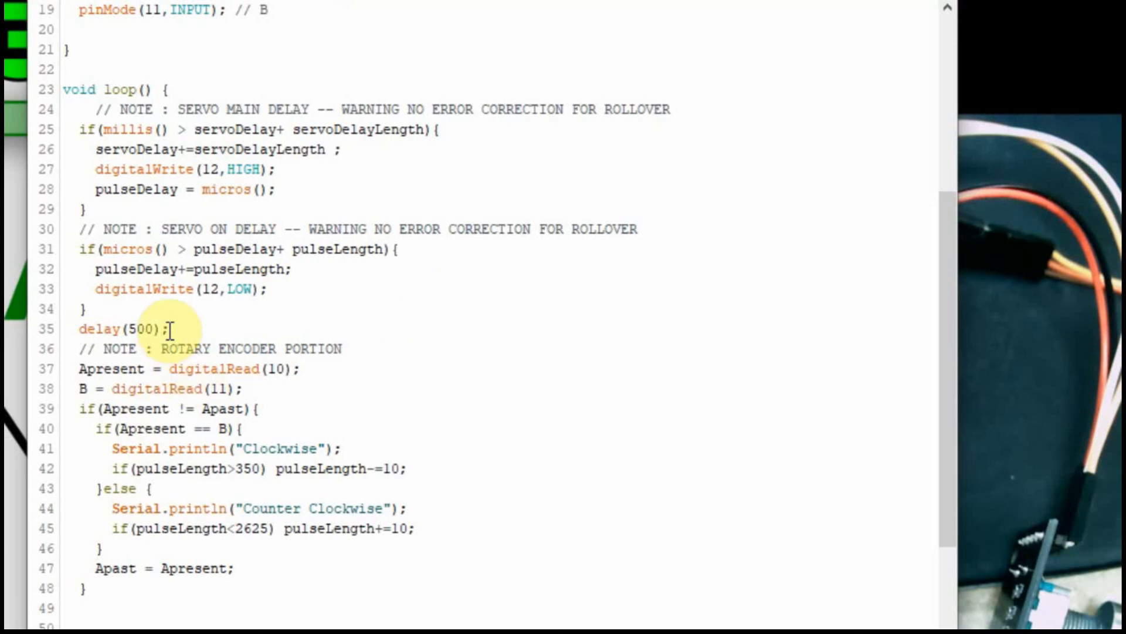
mouse_move(480, 395)
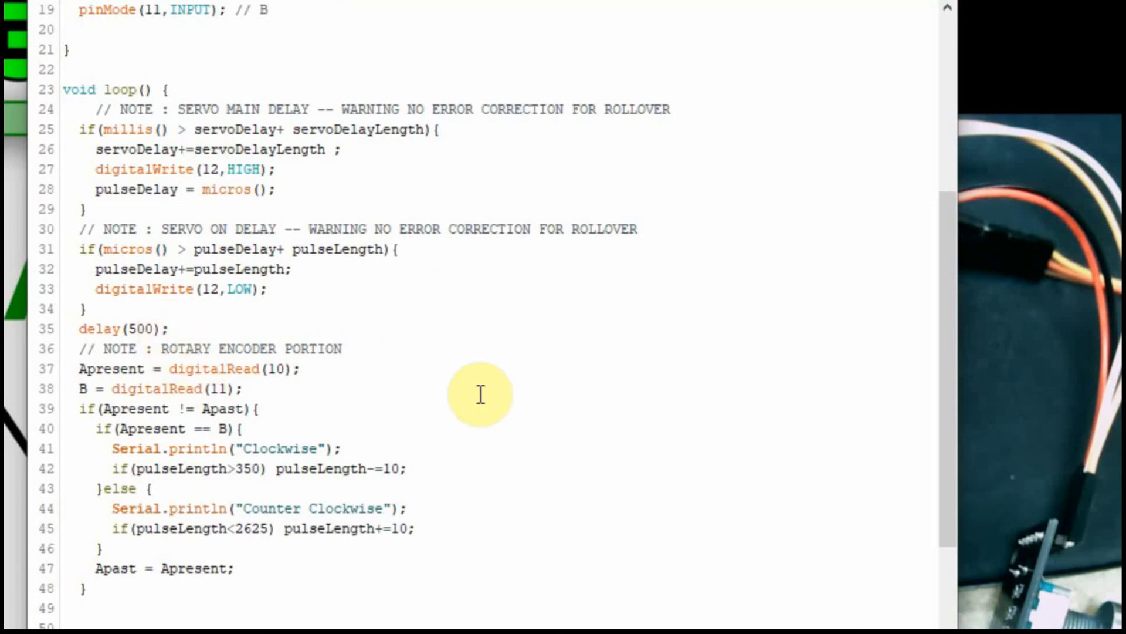